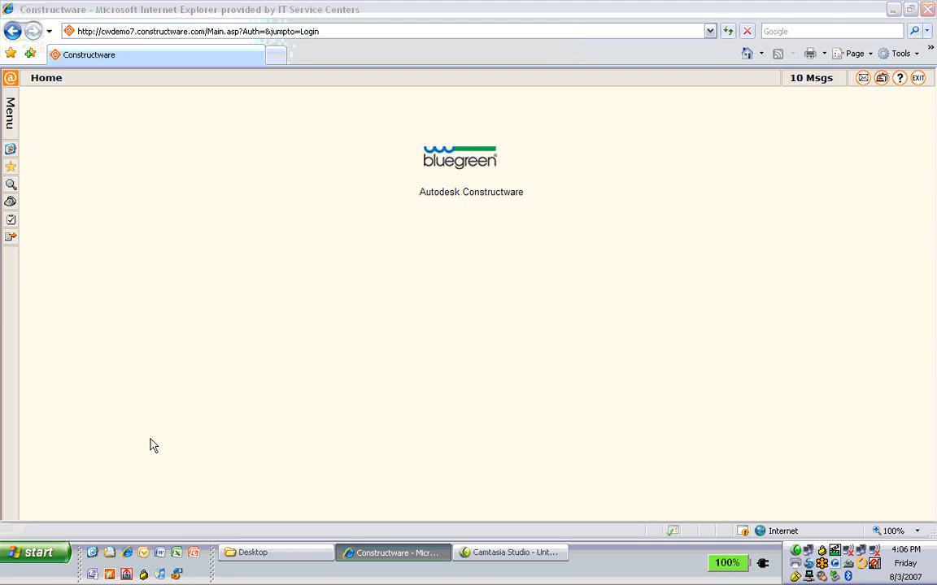
mouse_move(257, 172)
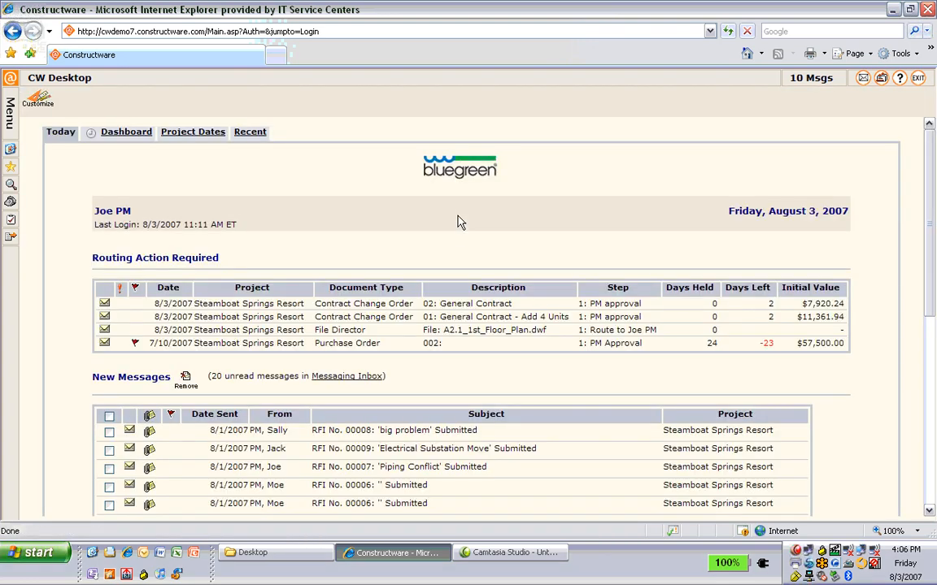
mouse_move(456, 237)
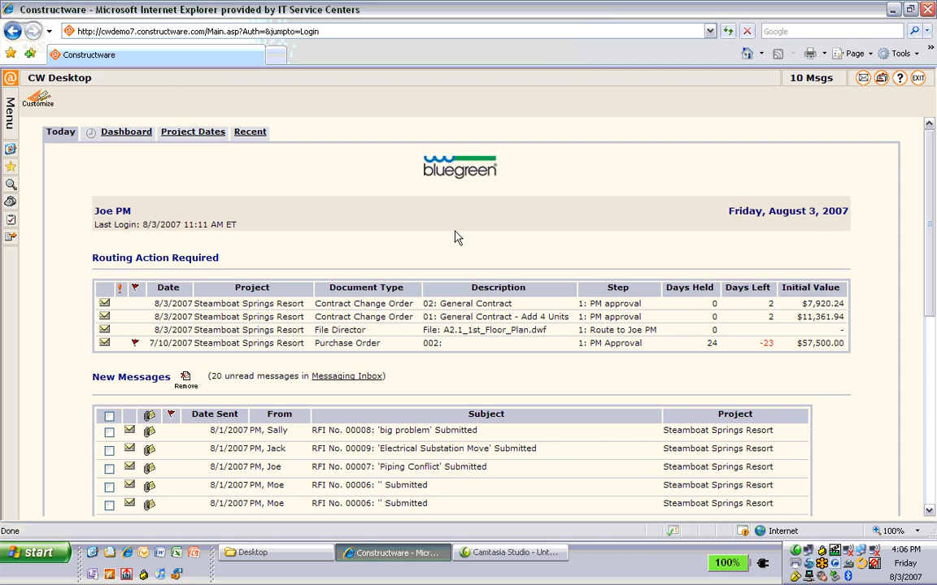
mouse_move(449, 238)
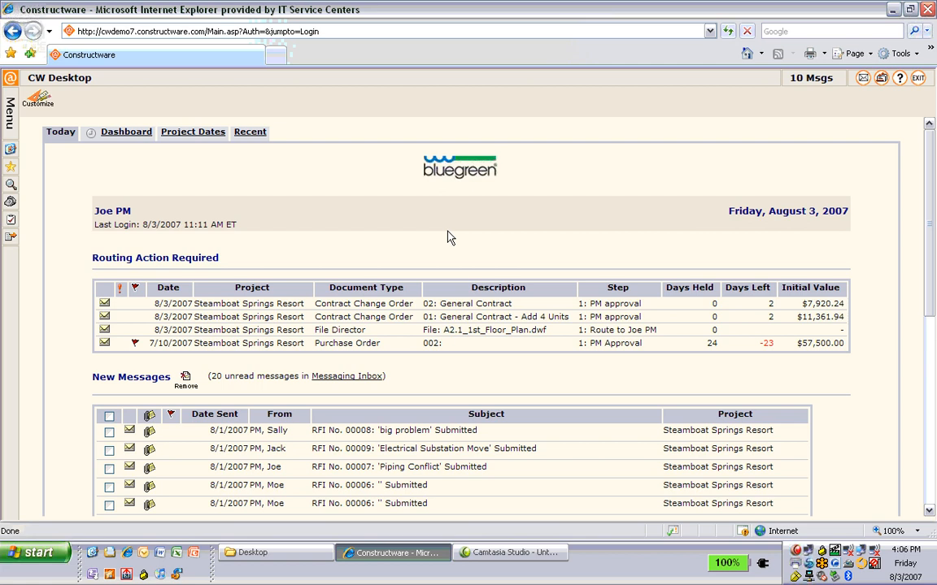
mouse_move(69, 157)
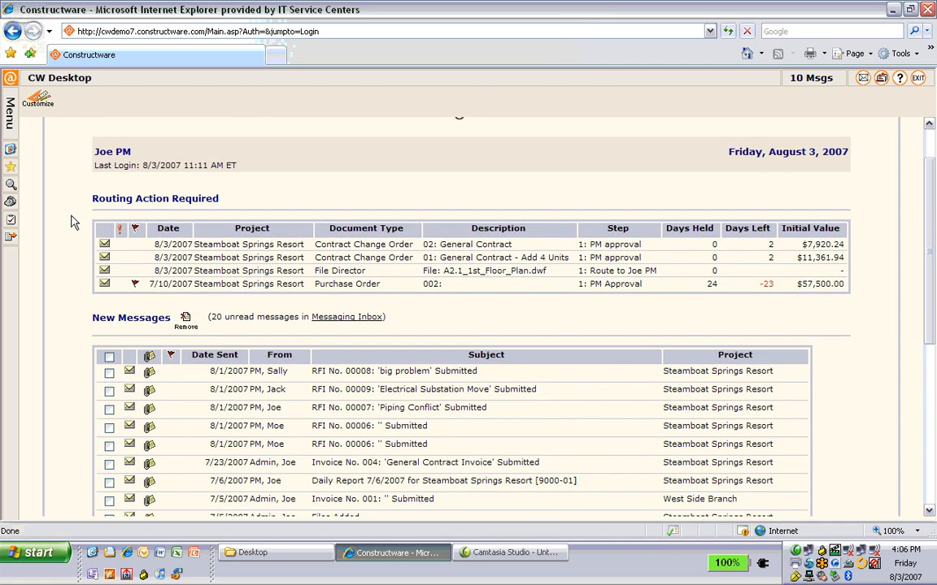
mouse_move(173, 213)
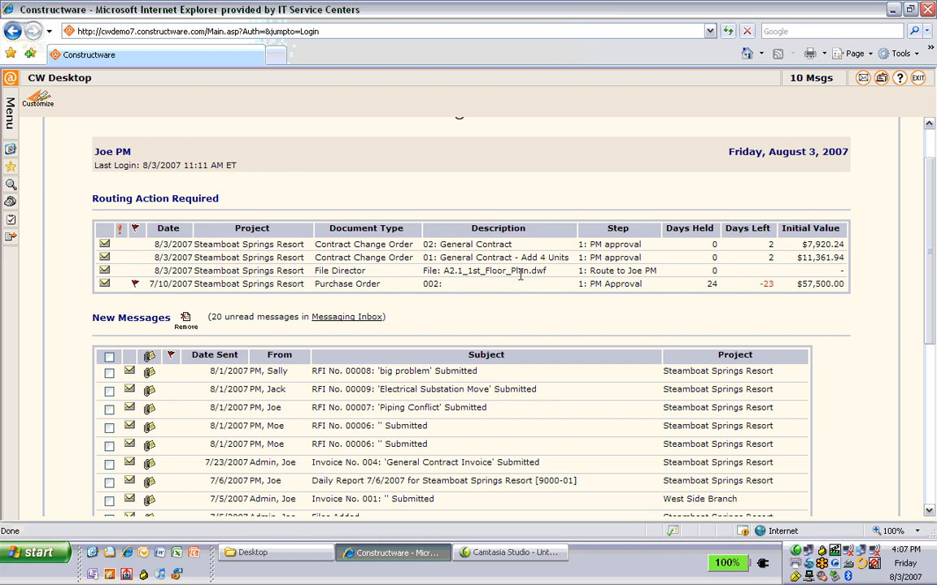
mouse_move(373, 278)
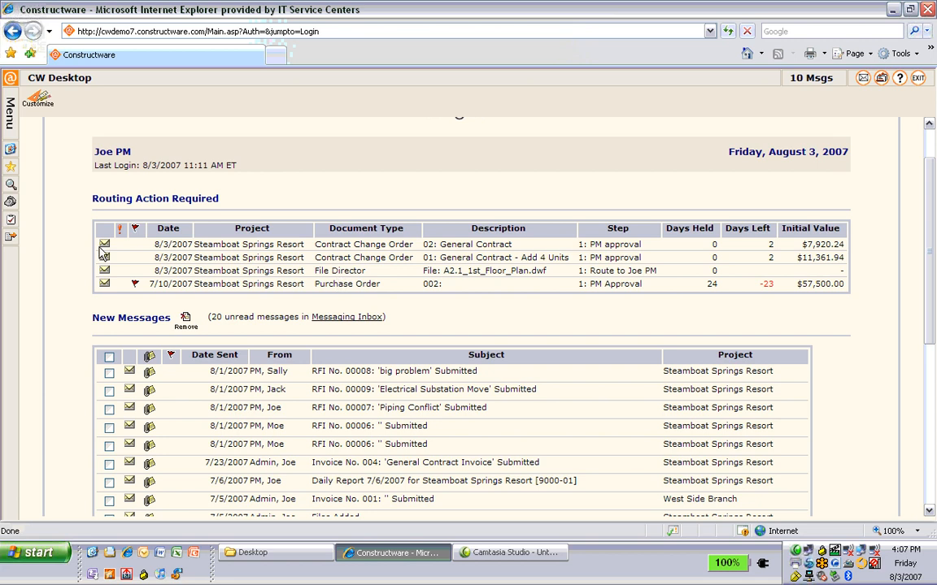
Step: Open the File Director routing action for the floor plan and view that file's details
click(104, 271)
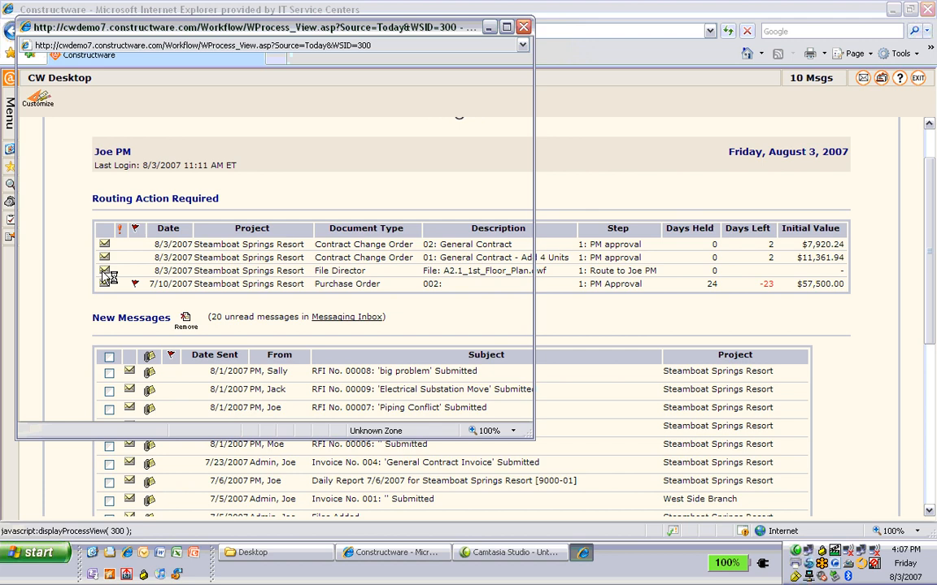
click(104, 270)
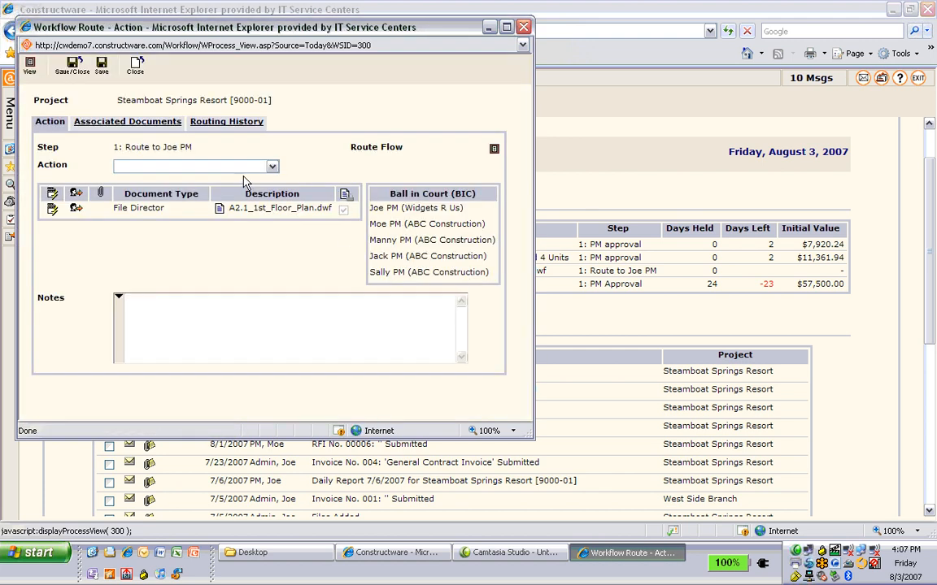
mouse_move(391, 273)
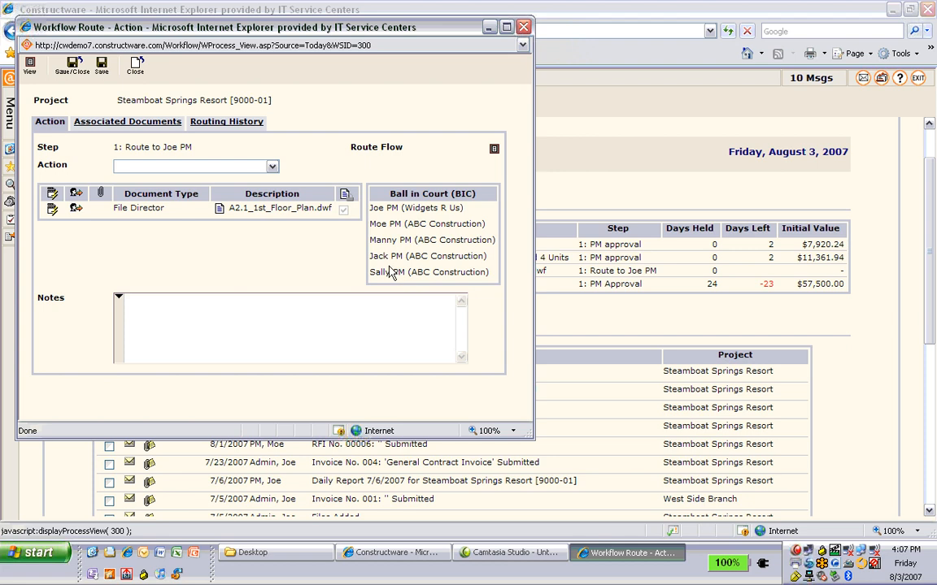
click(272, 165)
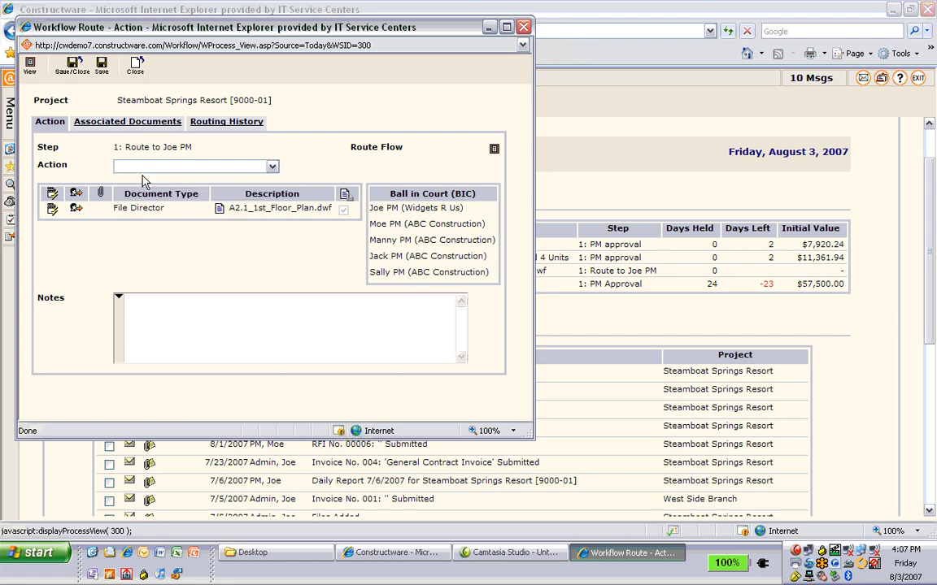
click(51, 208)
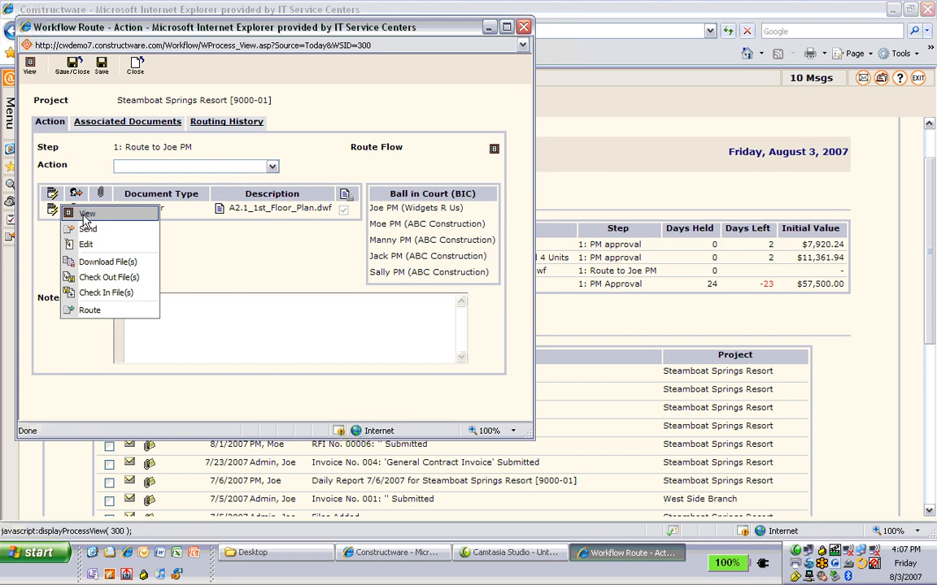
click(84, 216)
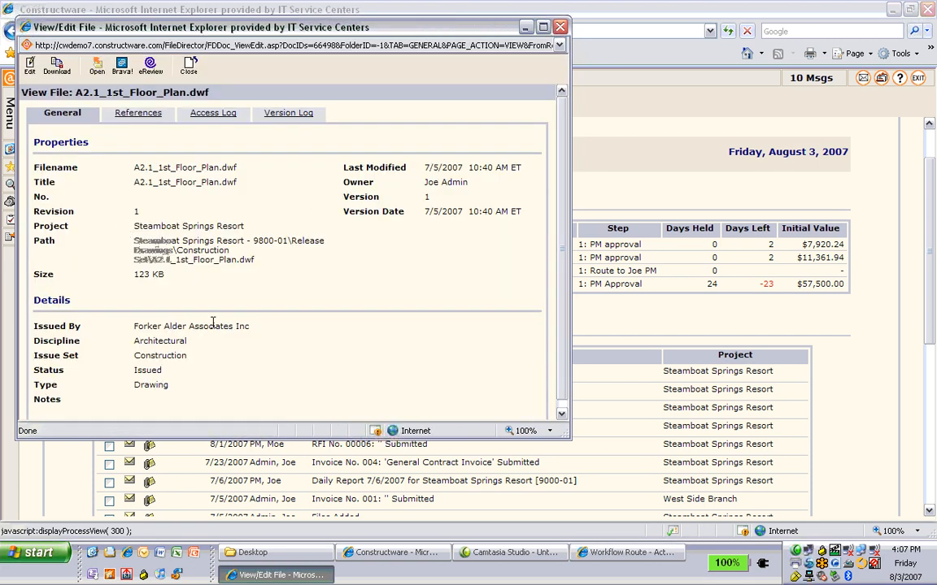
mouse_move(279, 303)
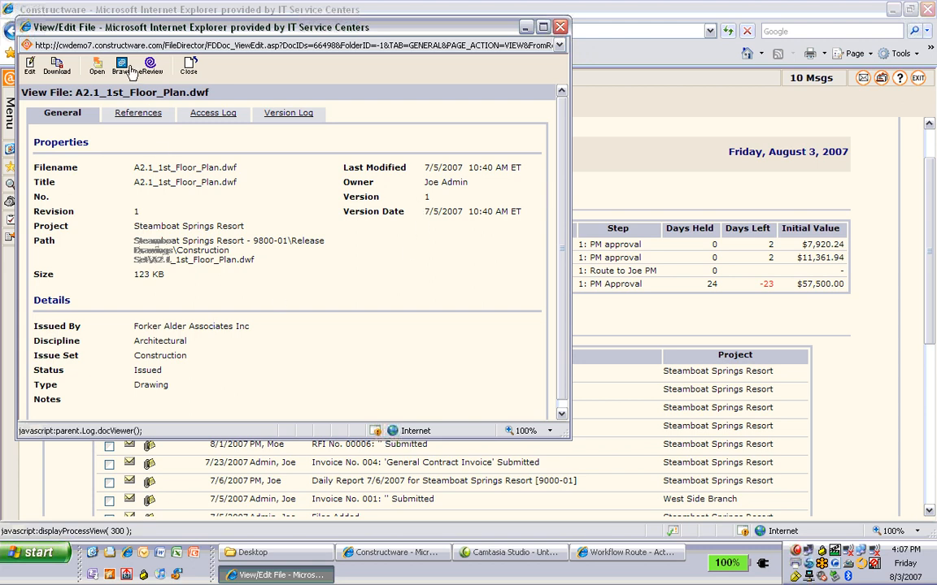
click(127, 65)
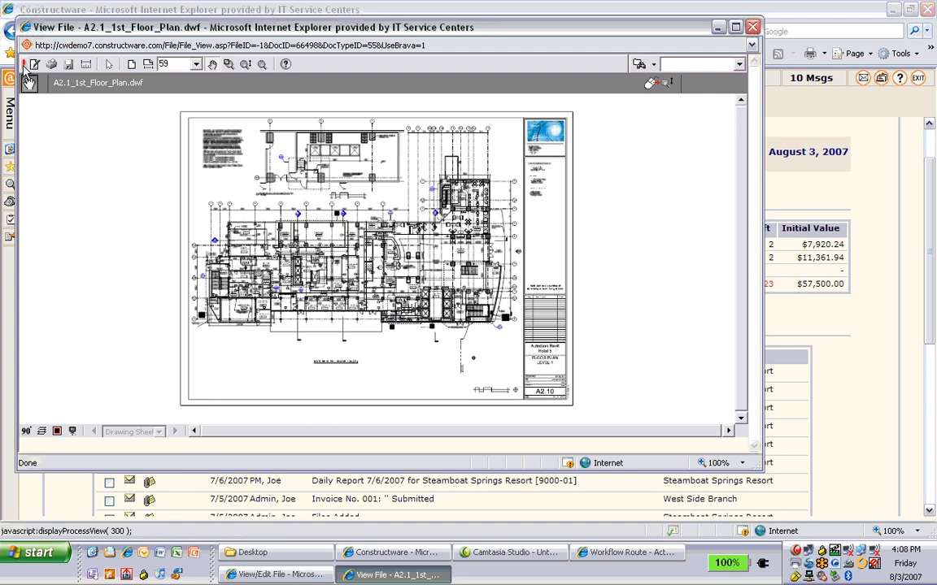
click(34, 65)
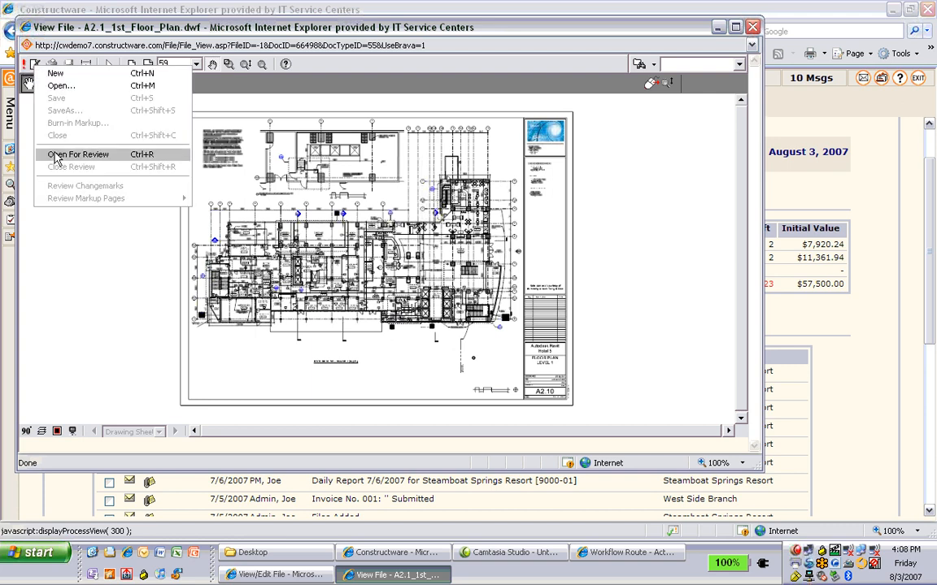
click(76, 155)
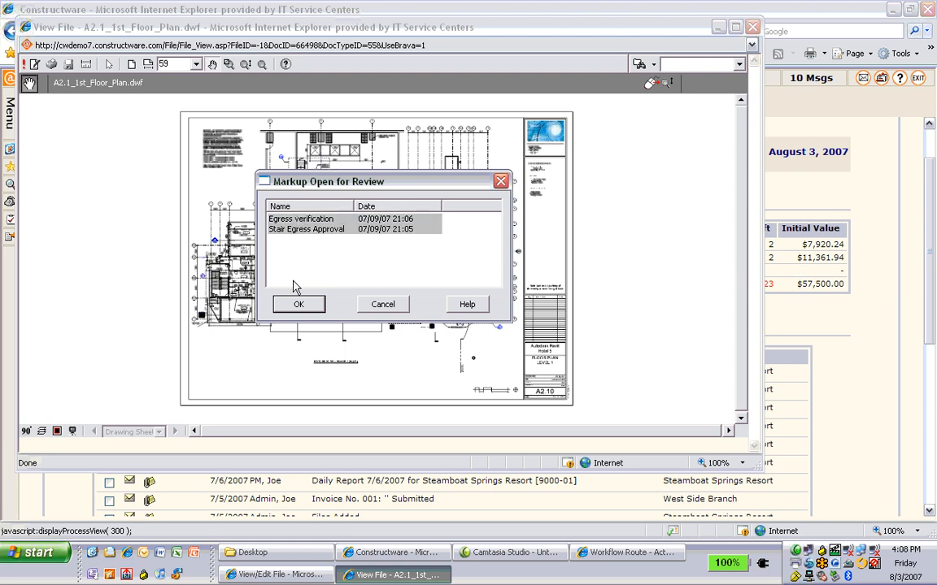
click(299, 304)
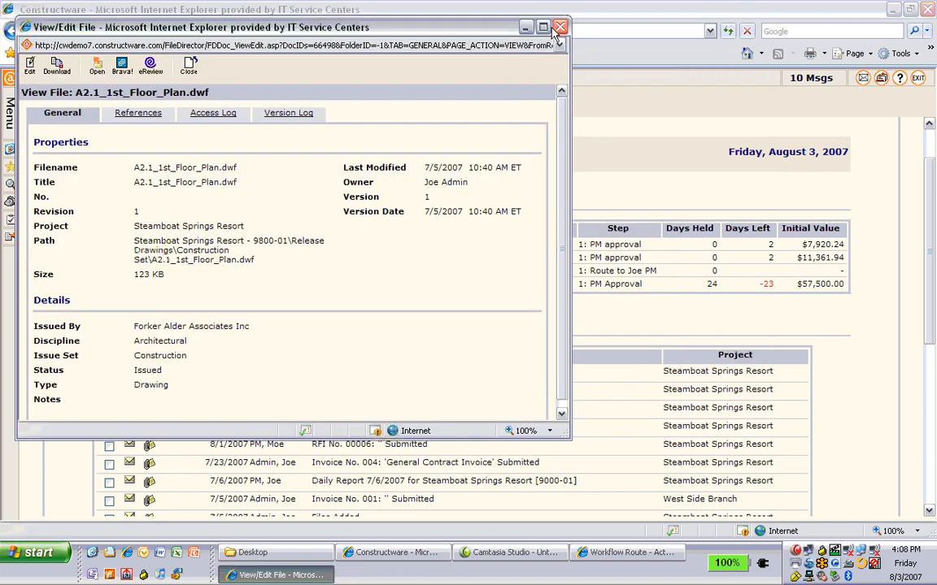
Step: Close the floor plan View/Edit File window and scroll the Today tab down to New Messages
click(555, 27)
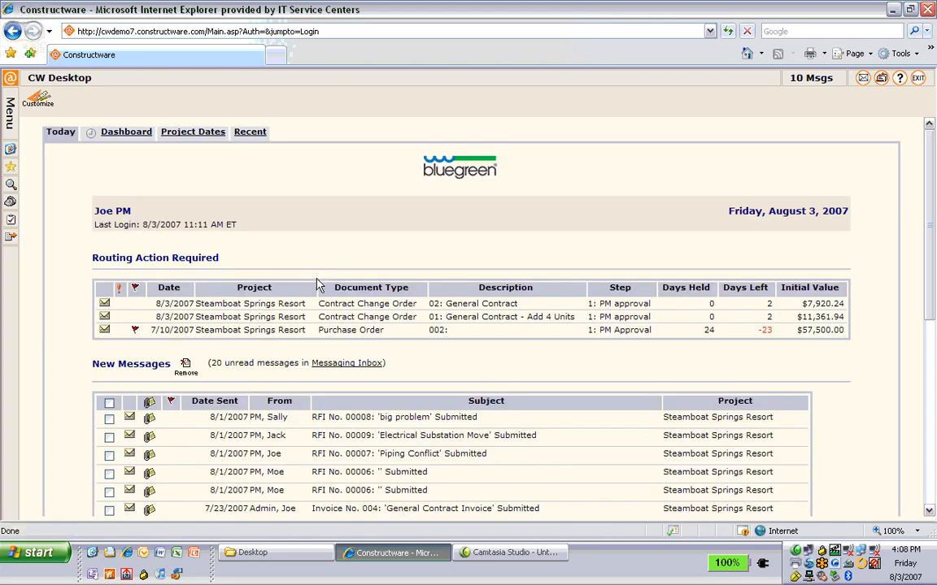
scroll(down, 3)
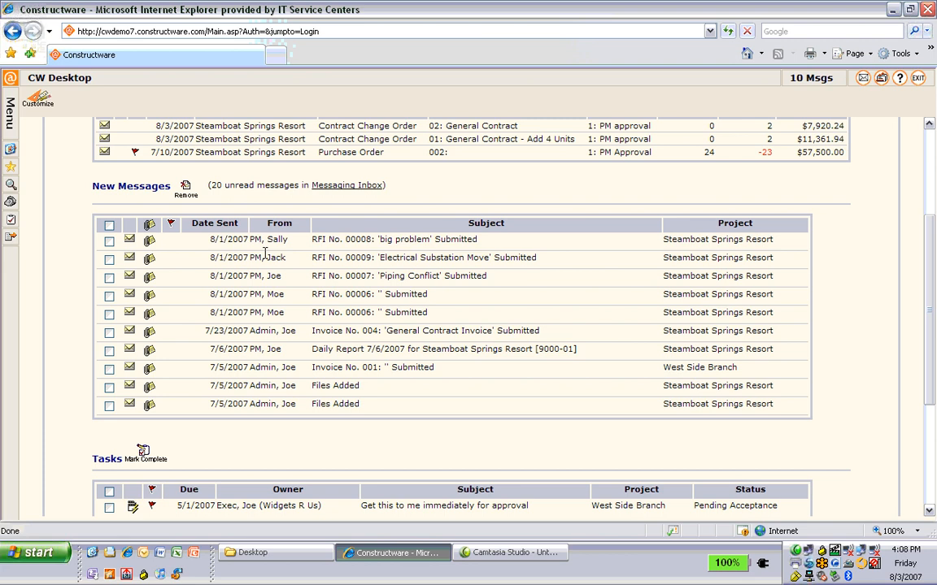
mouse_move(294, 261)
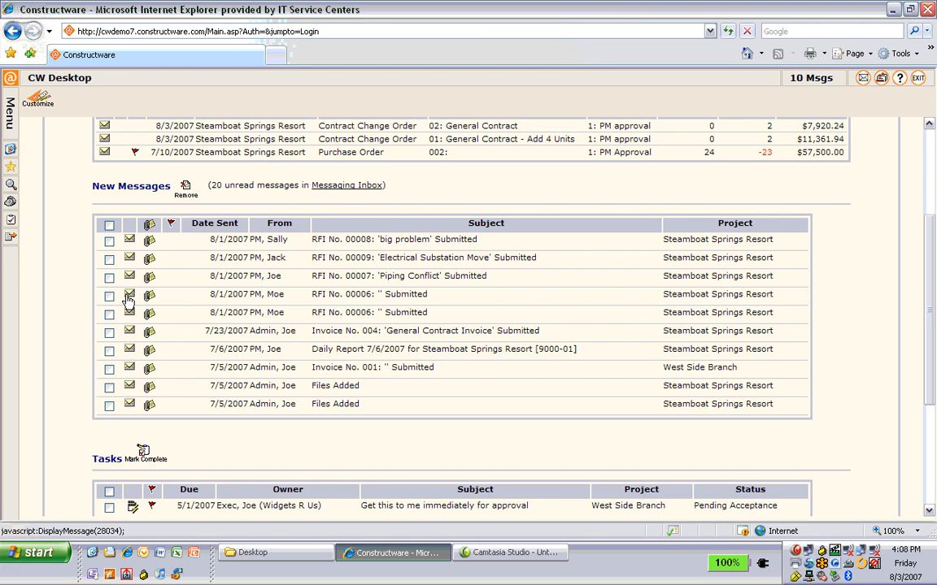
scroll(down, 3)
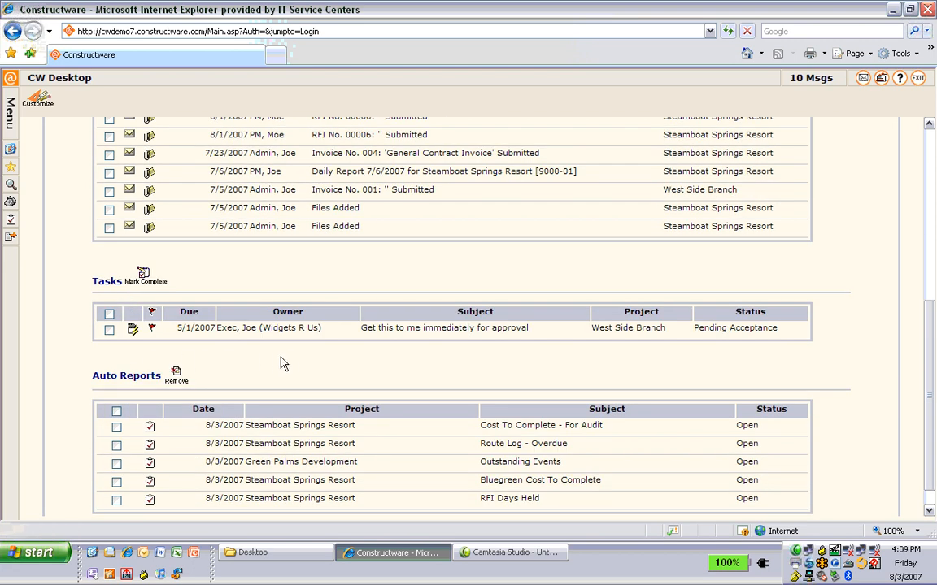
mouse_move(293, 361)
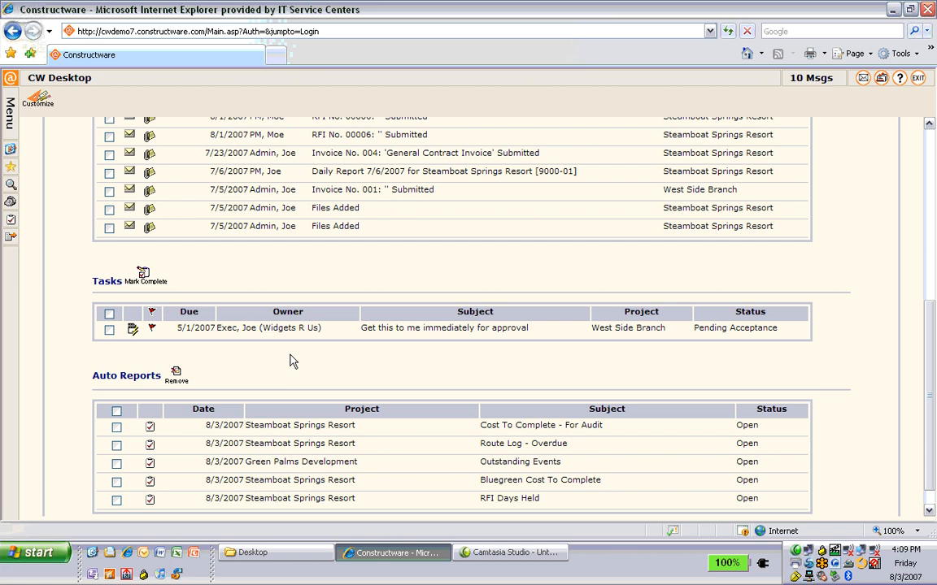
mouse_move(288, 366)
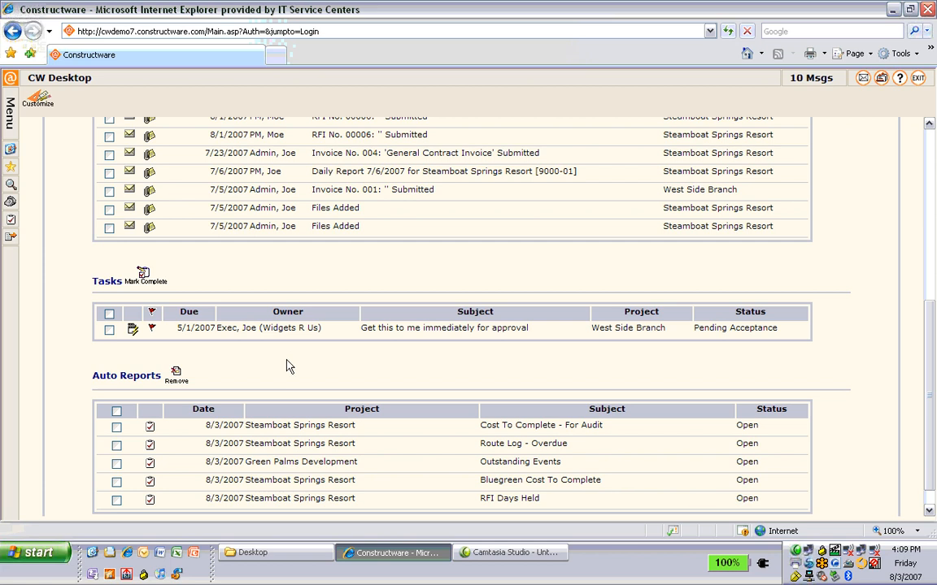
mouse_move(135, 333)
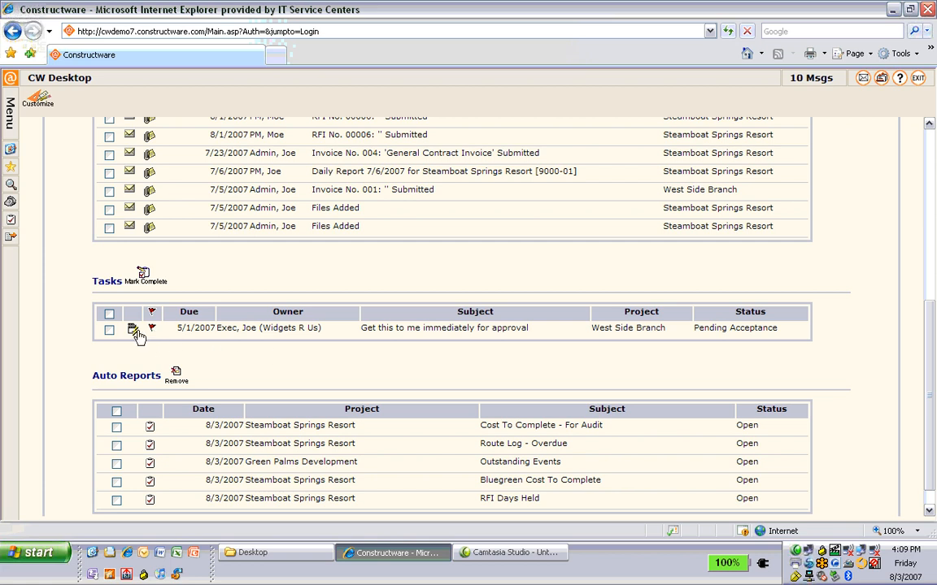
click(132, 327)
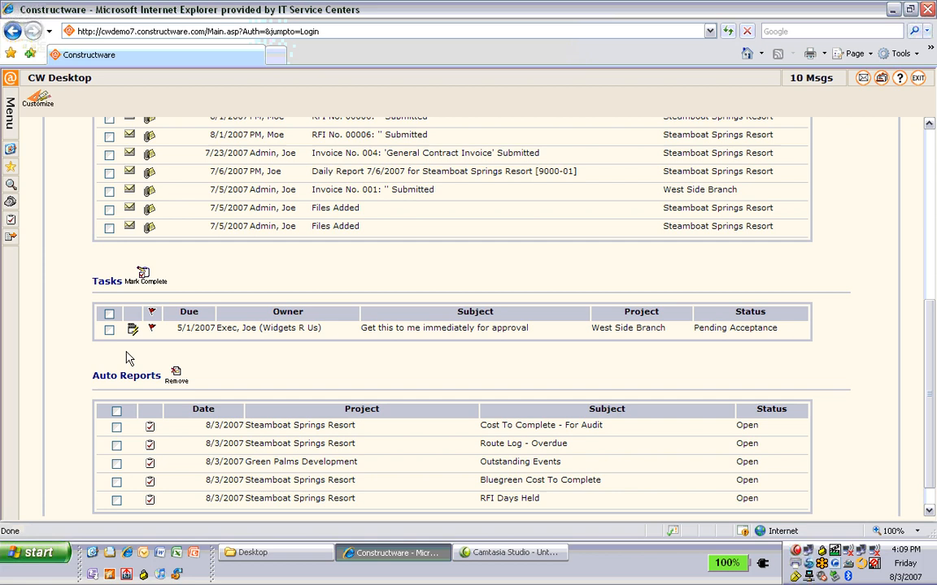
scroll(down, 3)
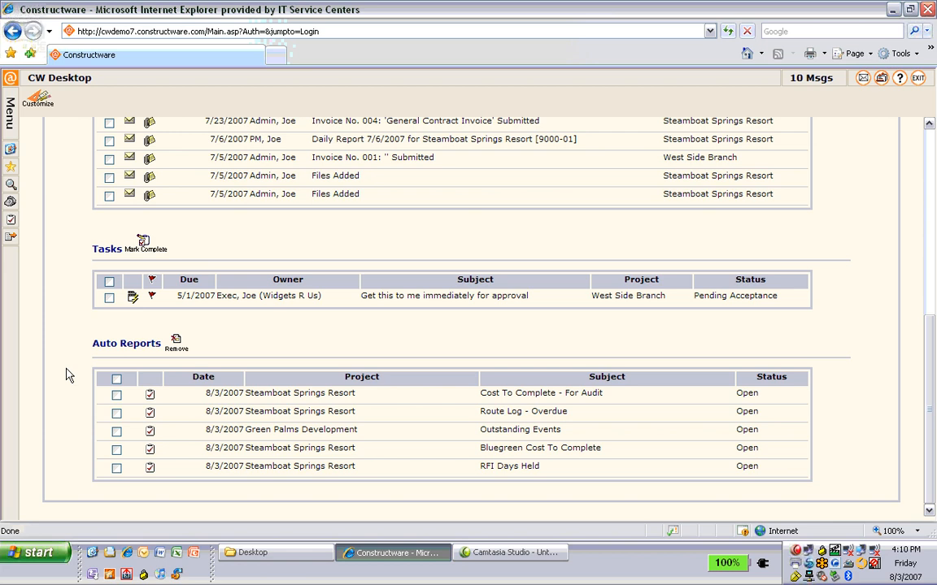
mouse_move(80, 382)
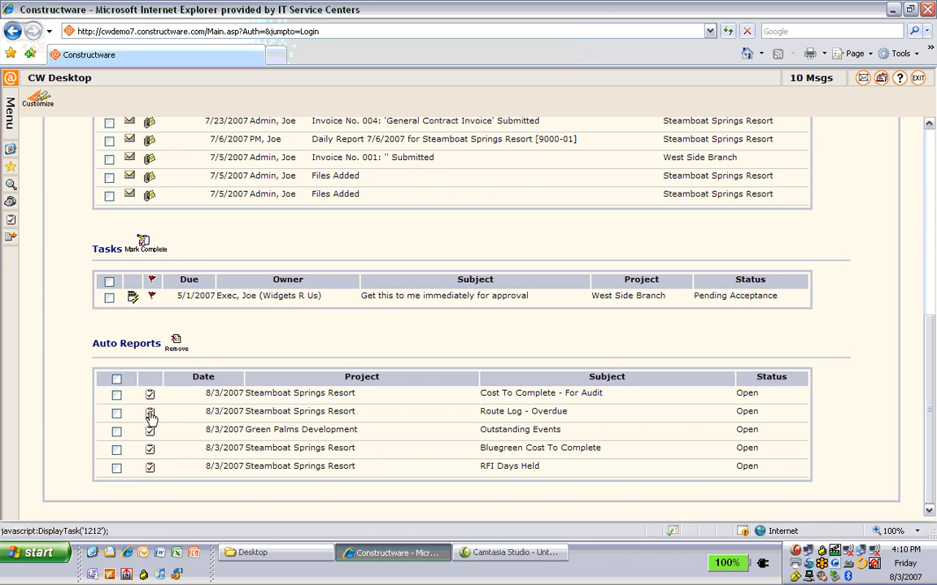
click(151, 412)
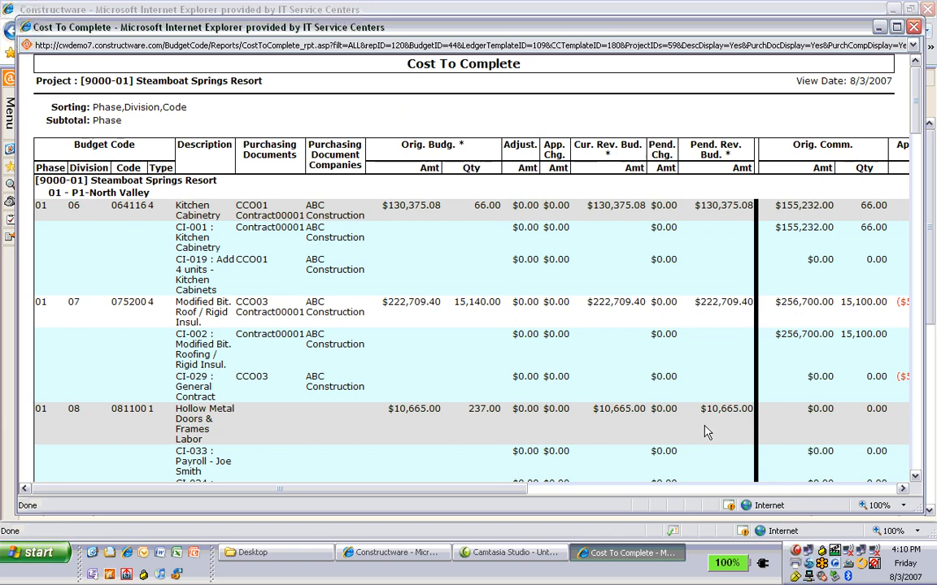
mouse_move(691, 423)
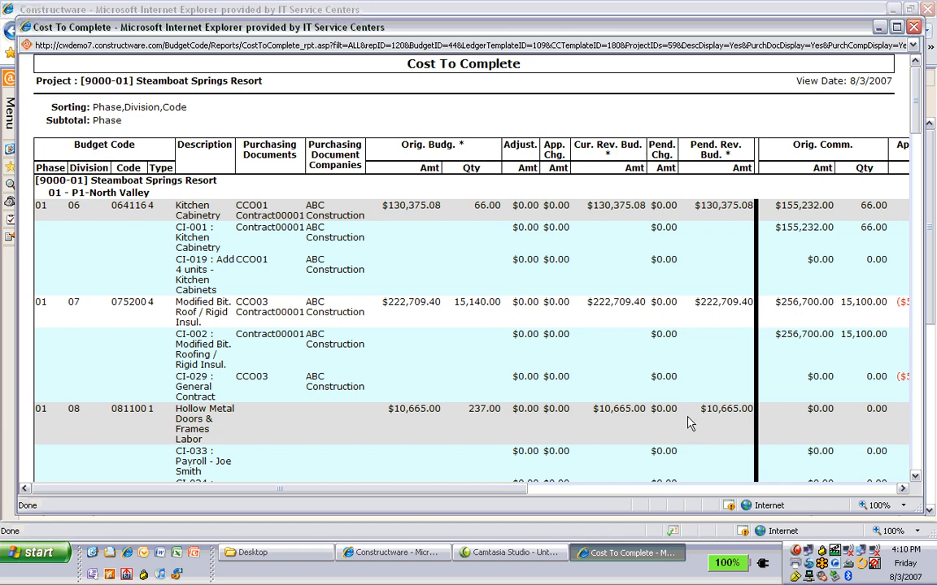
mouse_move(458, 284)
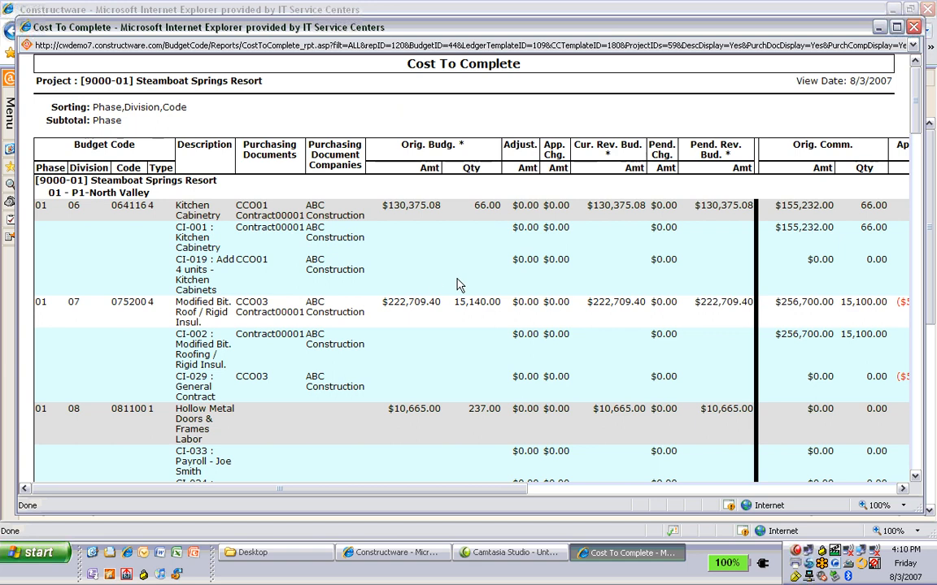
mouse_move(537, 250)
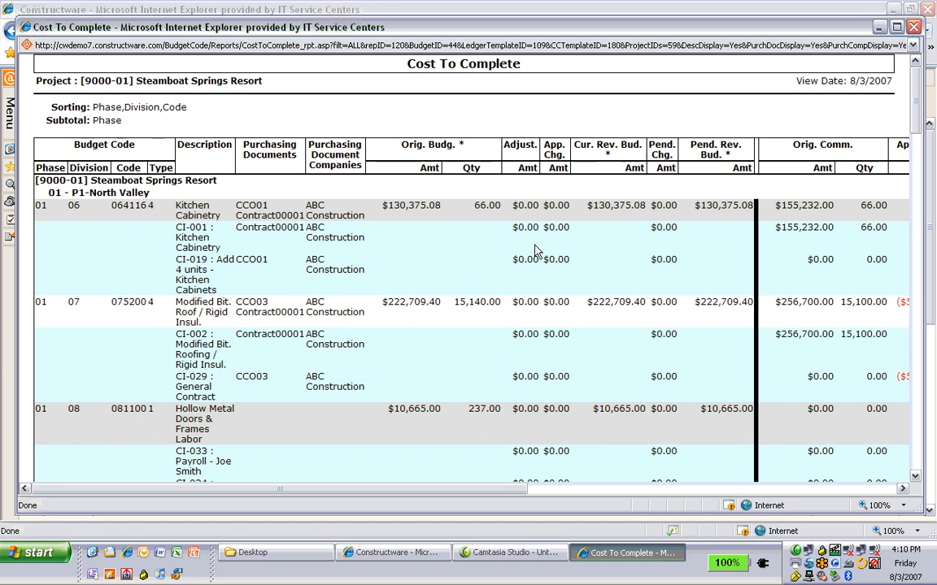
mouse_move(430, 227)
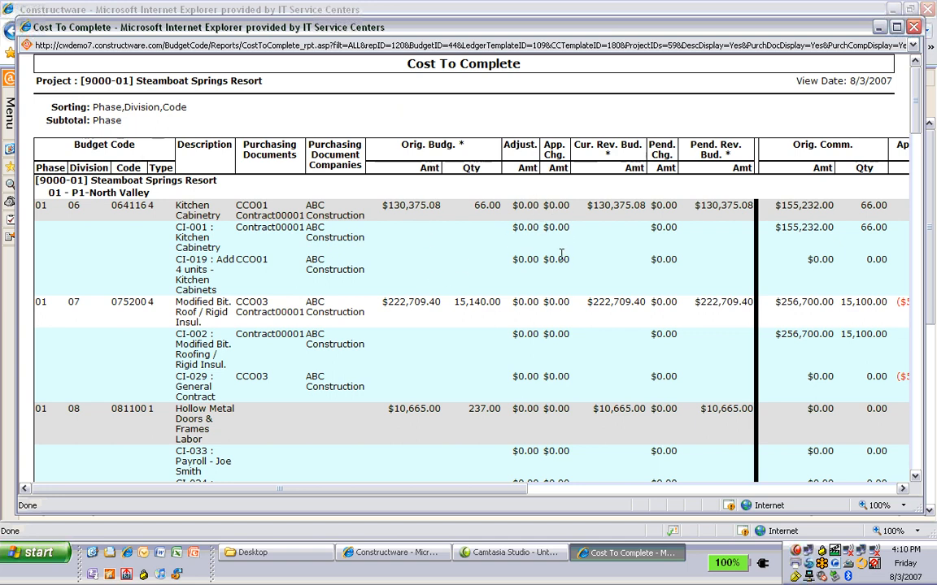
mouse_move(666, 322)
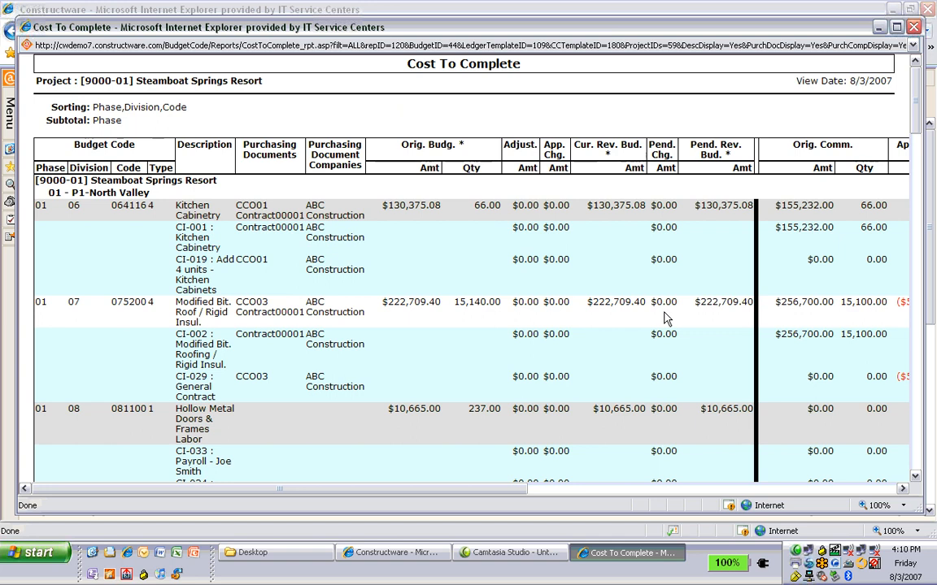
mouse_move(675, 286)
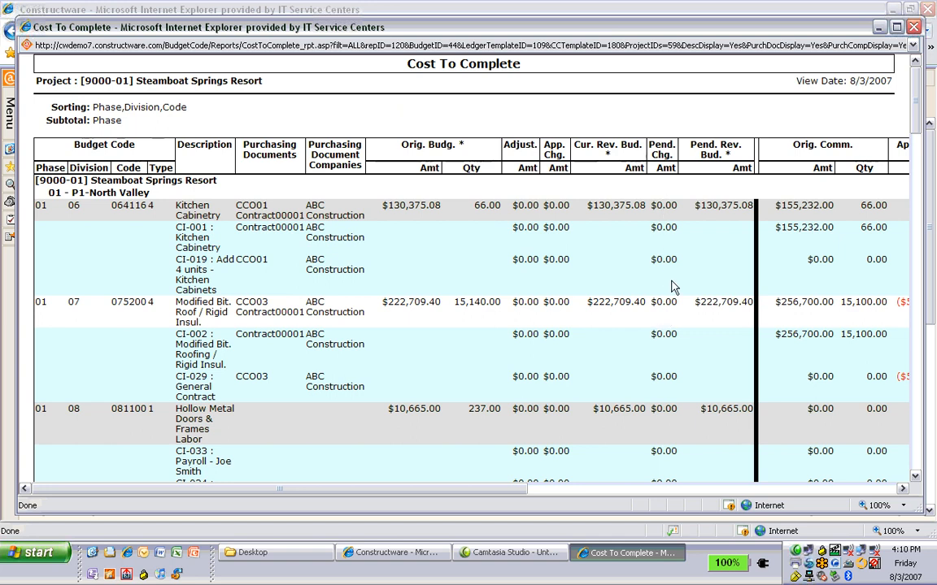
mouse_move(609, 424)
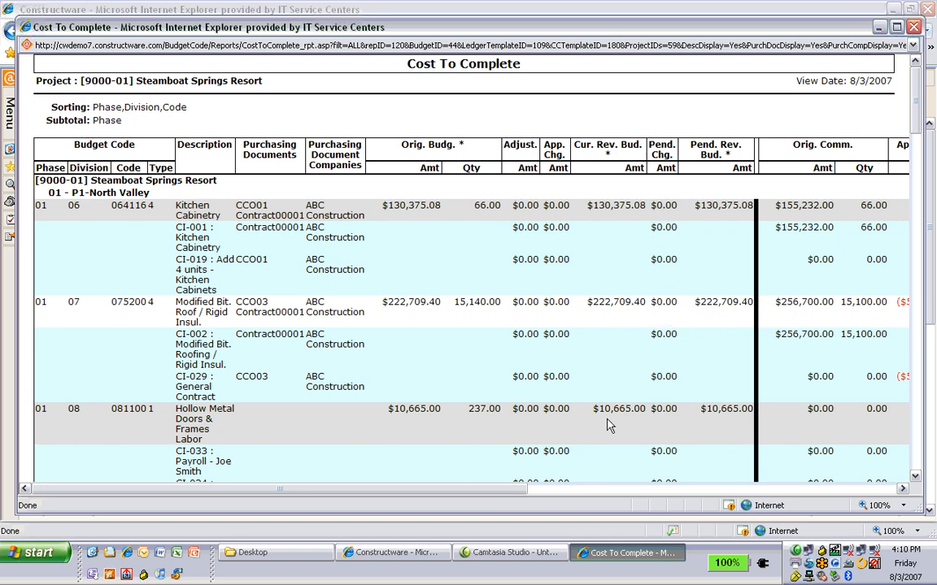
Step: Scroll the Cost To Complete report right to Proj. Over/Under, then down through budget rows
scroll(right, 3)
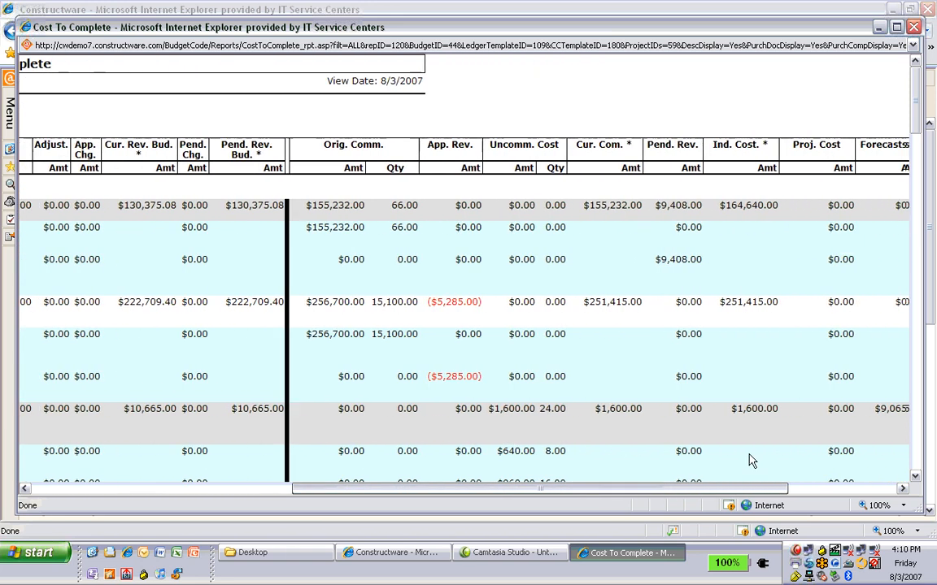
scroll(right, 3)
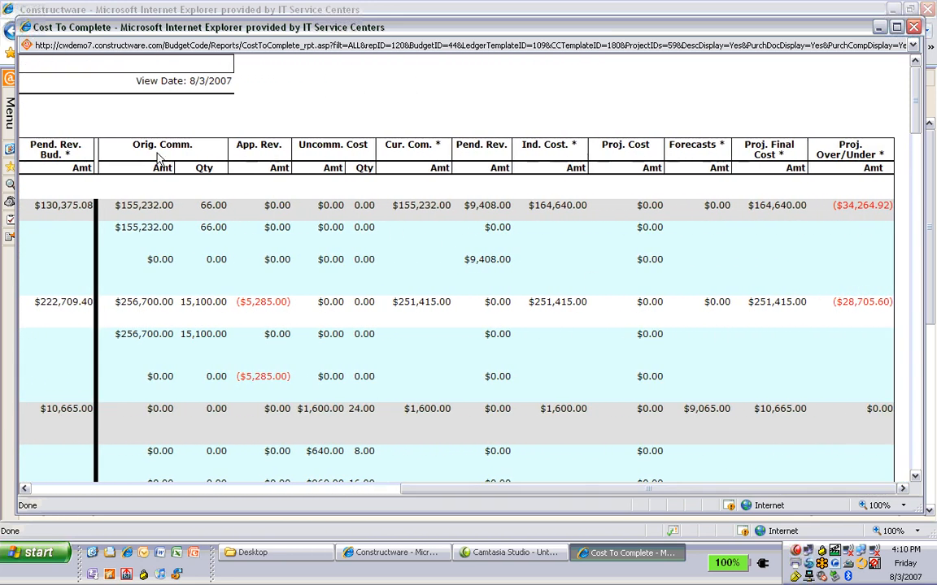
mouse_move(150, 248)
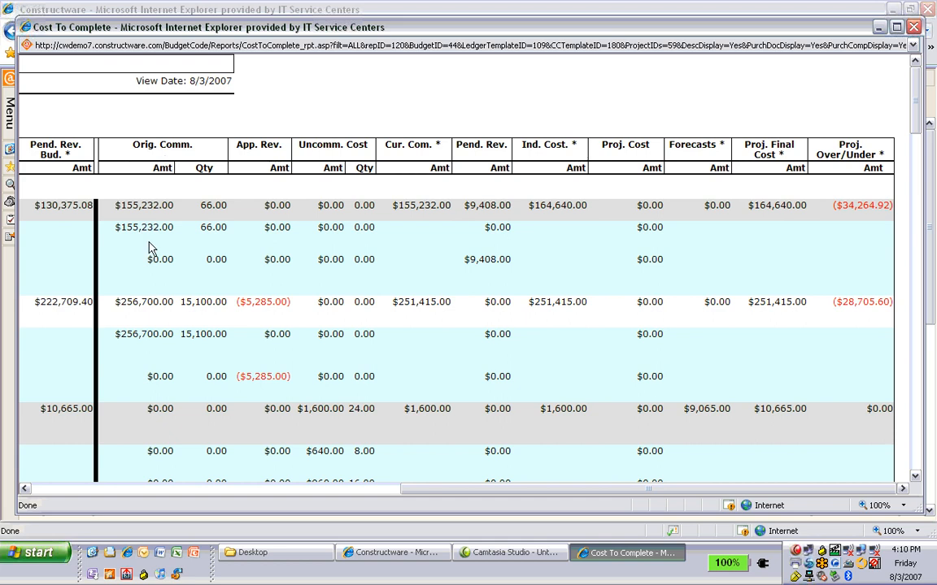
mouse_move(272, 292)
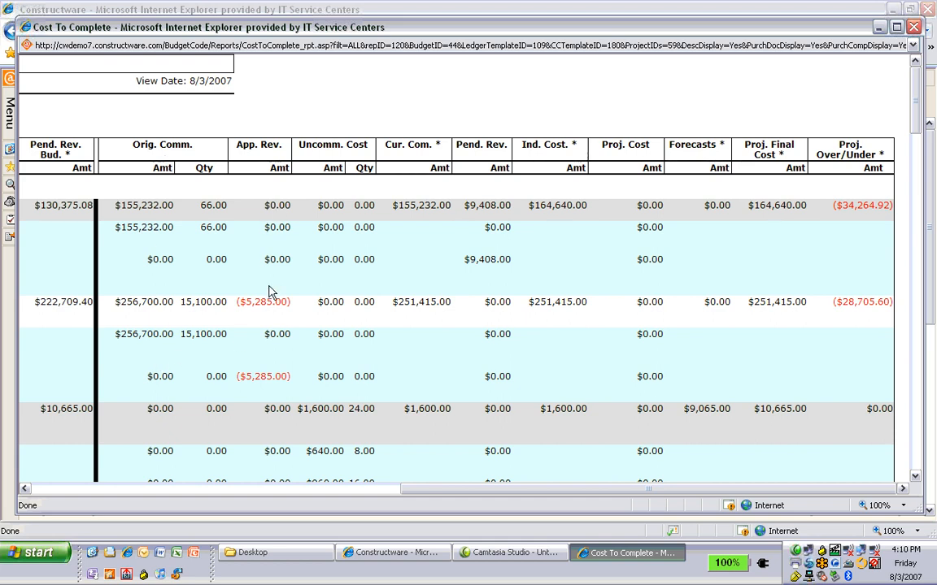
scroll(down, 3)
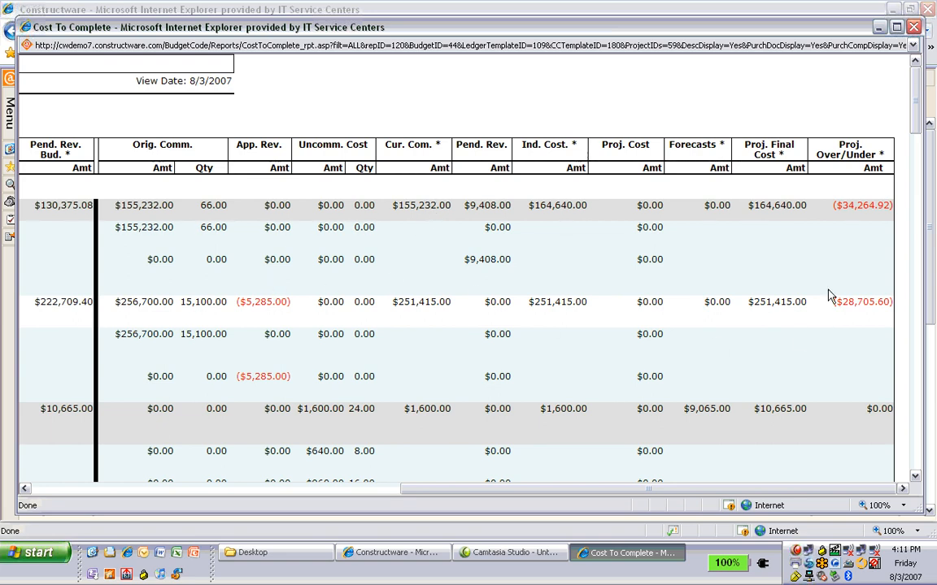
mouse_move(844, 259)
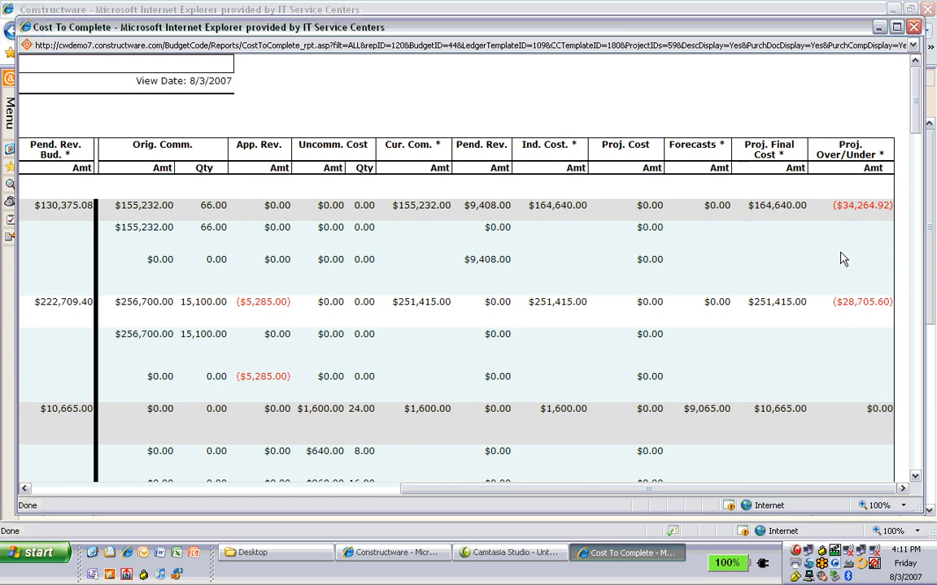
scroll(down, 3)
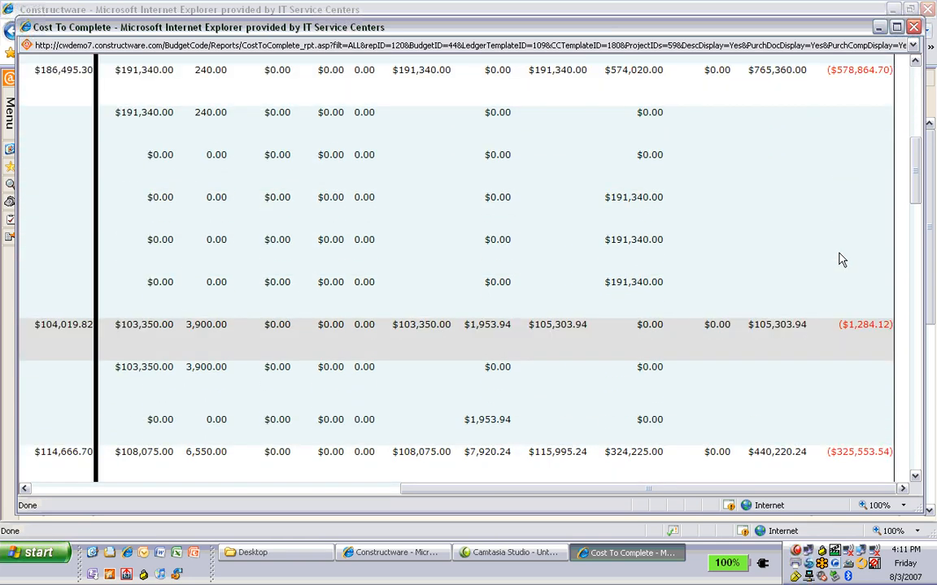
scroll(down, 3)
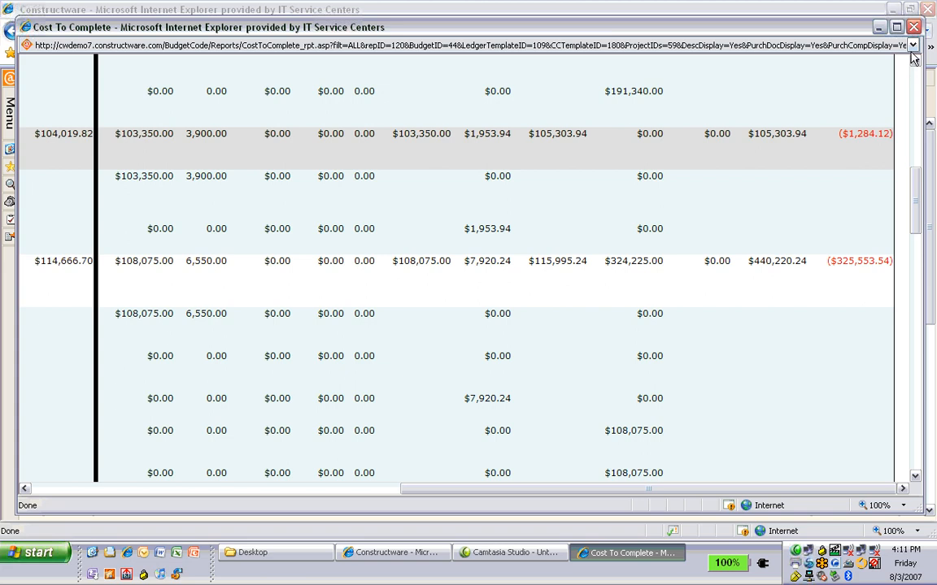
mouse_move(914, 28)
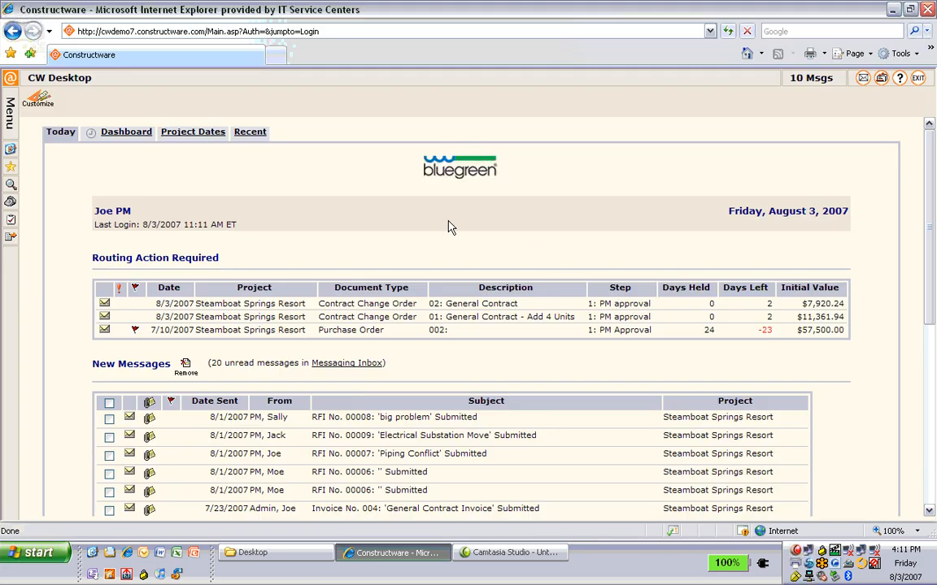
Step: On the Dashboard tab, set Dashboard Favorites to All Projects
click(126, 130)
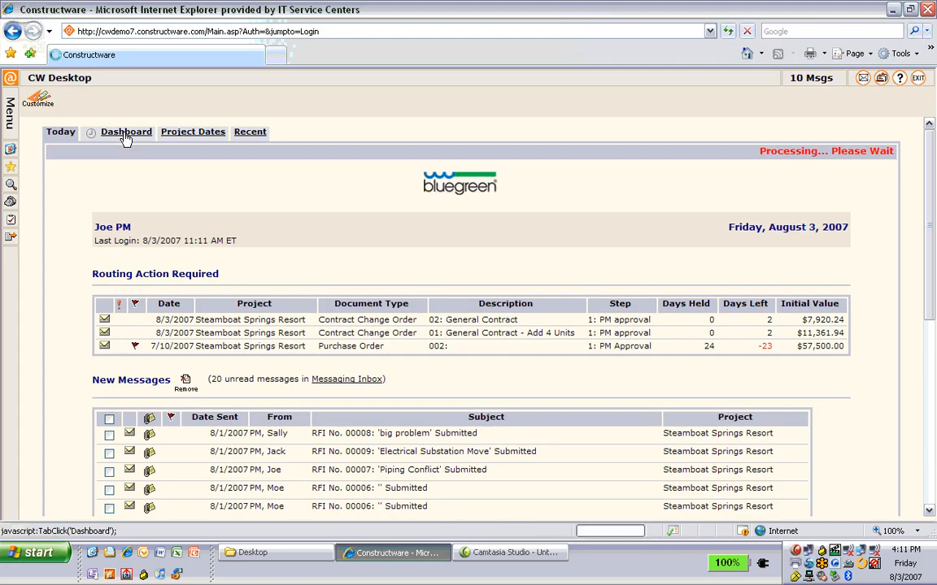
click(126, 130)
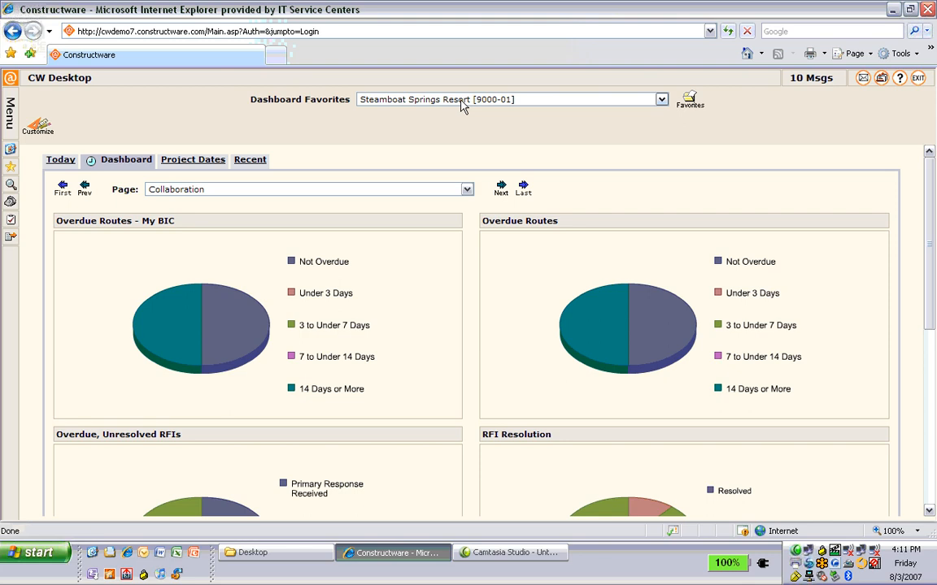
click(661, 99)
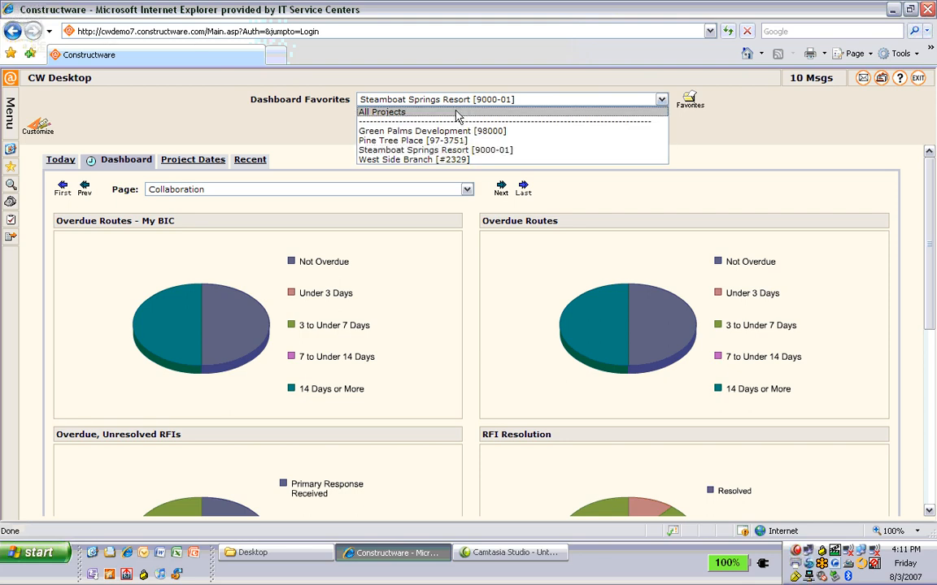
mouse_move(416, 132)
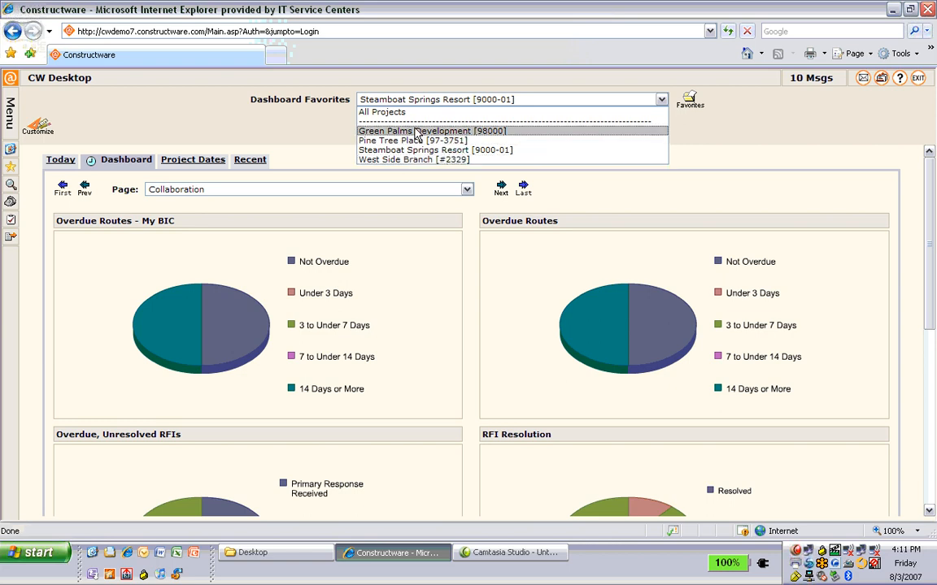
click(383, 112)
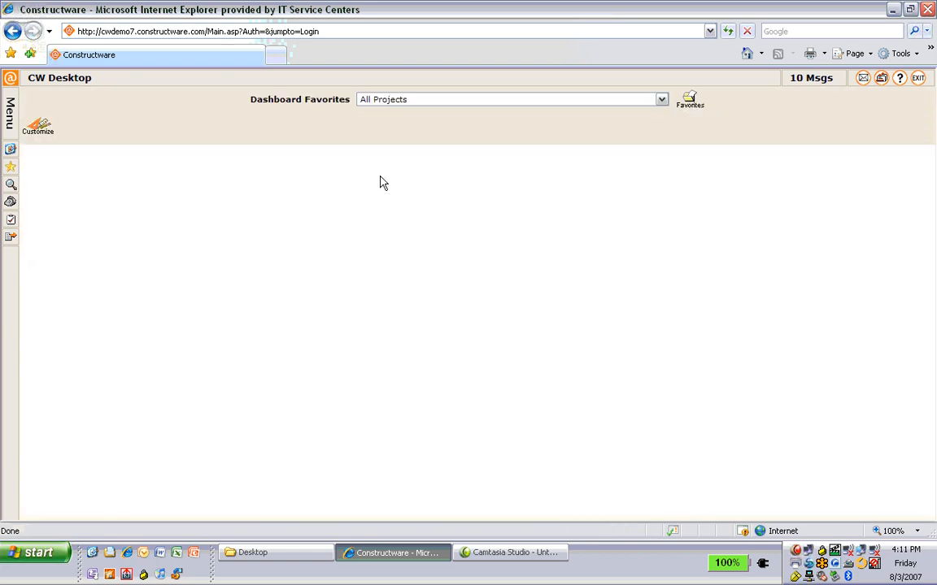
mouse_move(340, 257)
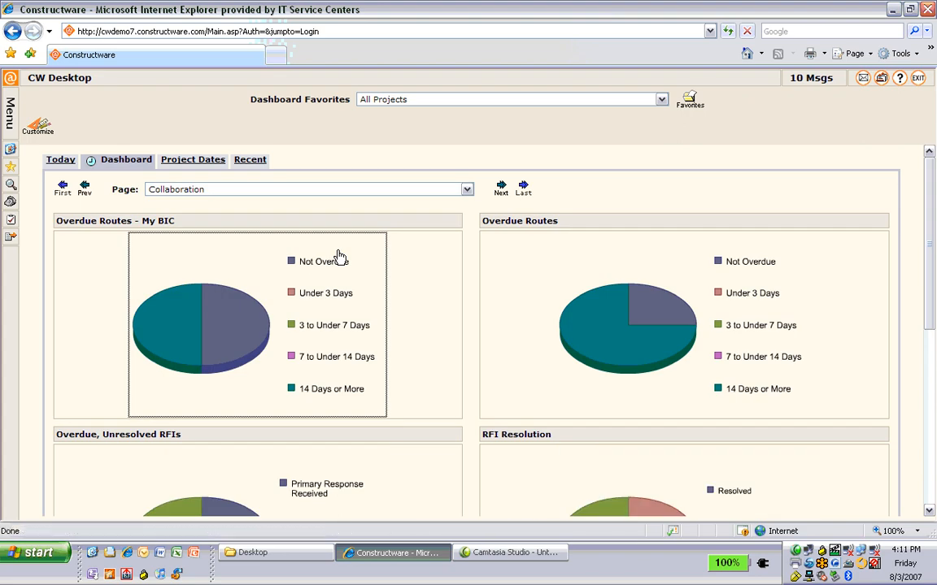
mouse_move(295, 248)
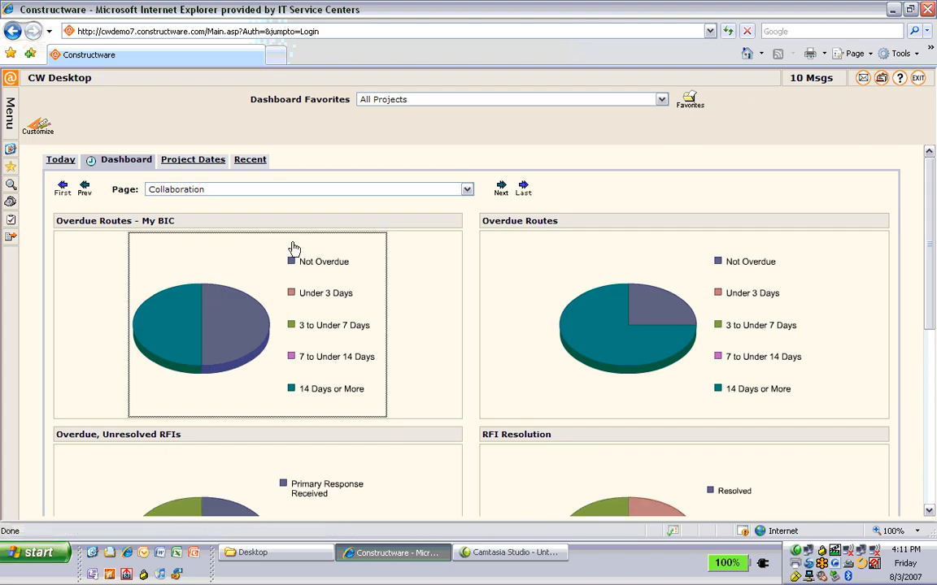
mouse_move(231, 309)
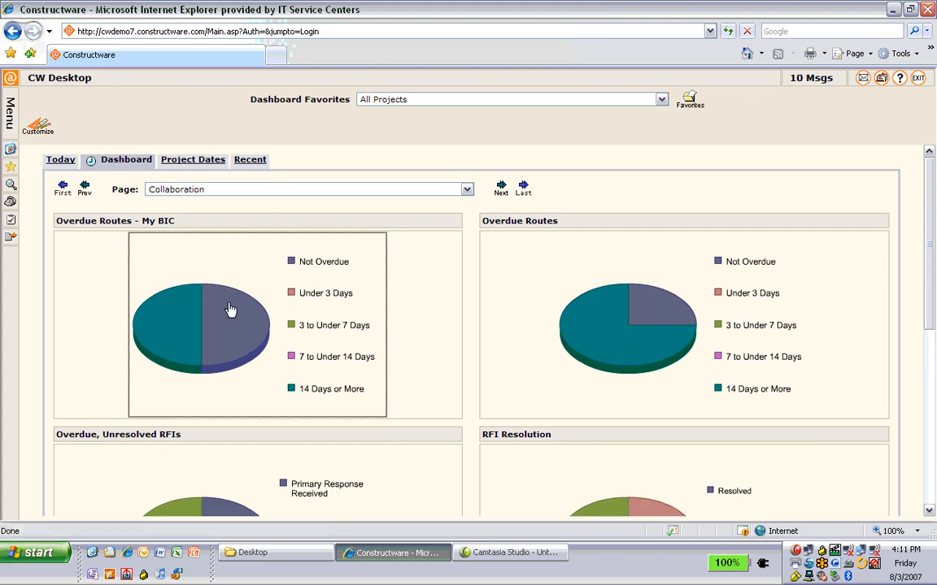
Step: Drill into the Overdue, Unresolved RFIs chart's No Response Received data
scroll(down, 3)
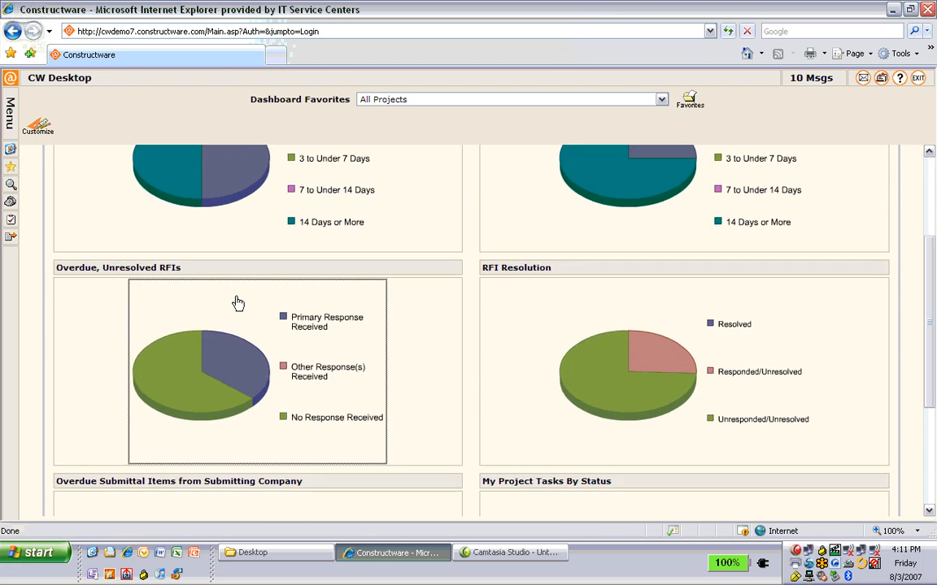
mouse_move(120, 291)
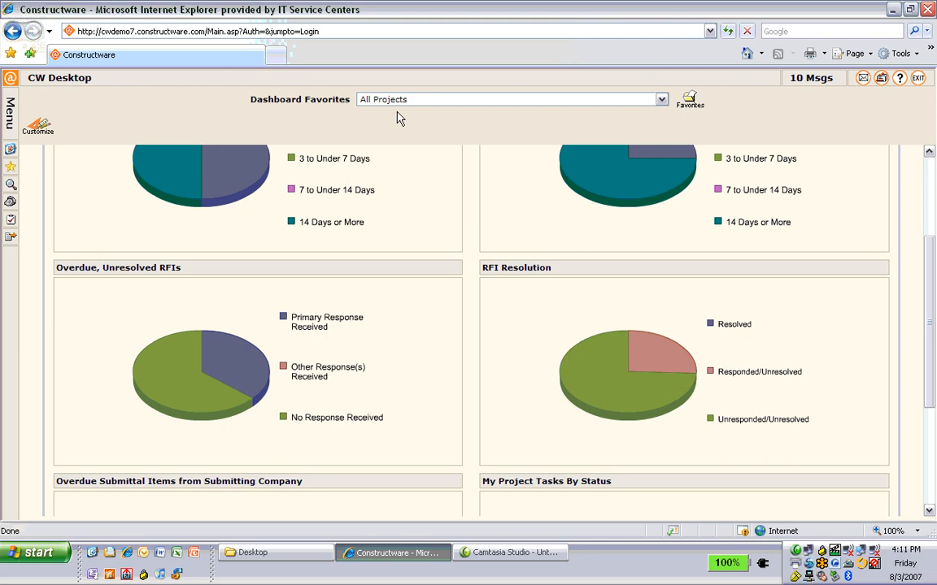
mouse_move(182, 366)
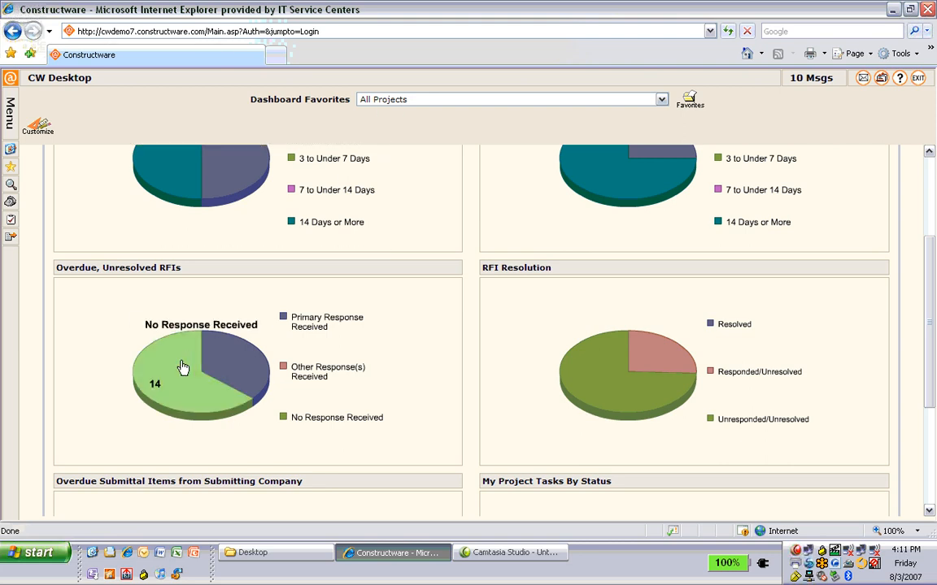
click(182, 366)
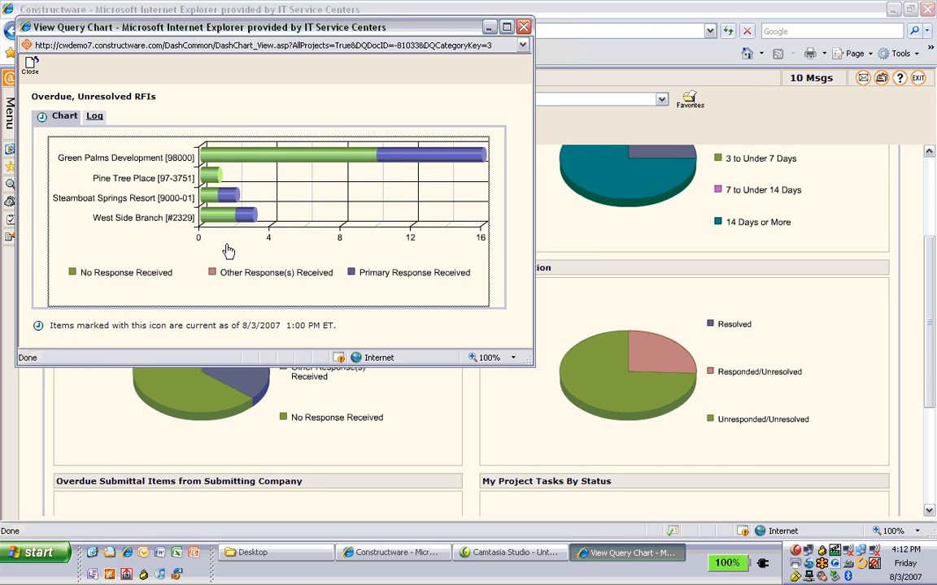
mouse_move(145, 159)
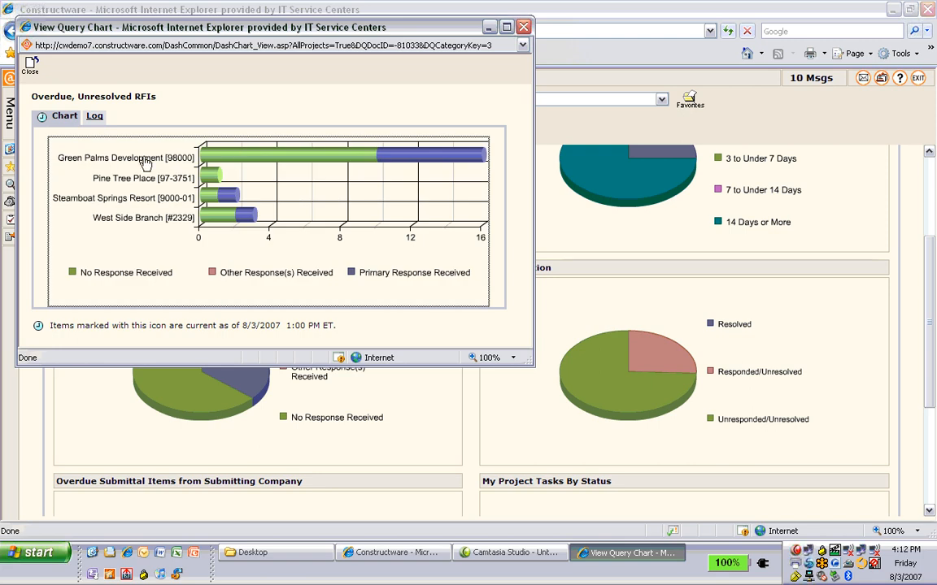
mouse_move(228, 164)
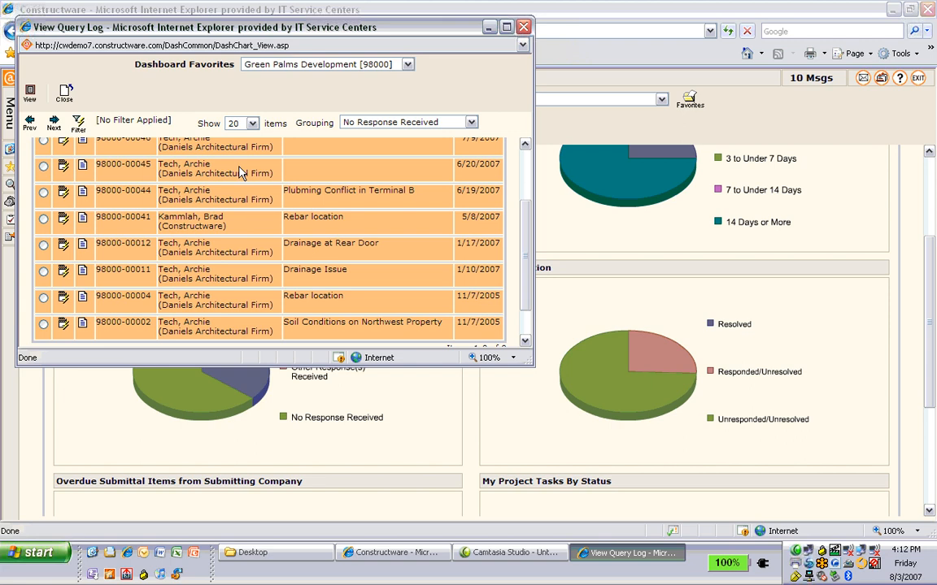
mouse_move(239, 195)
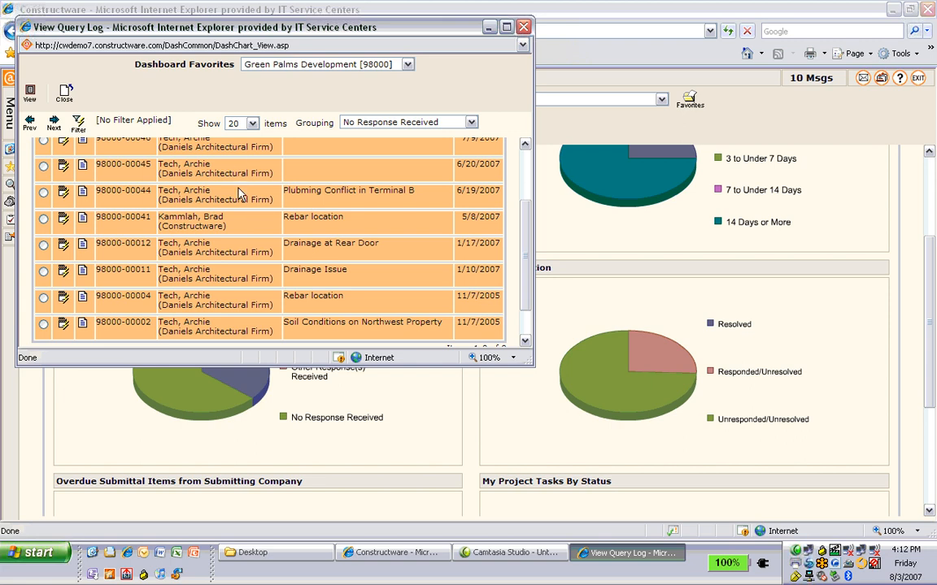
mouse_move(66, 247)
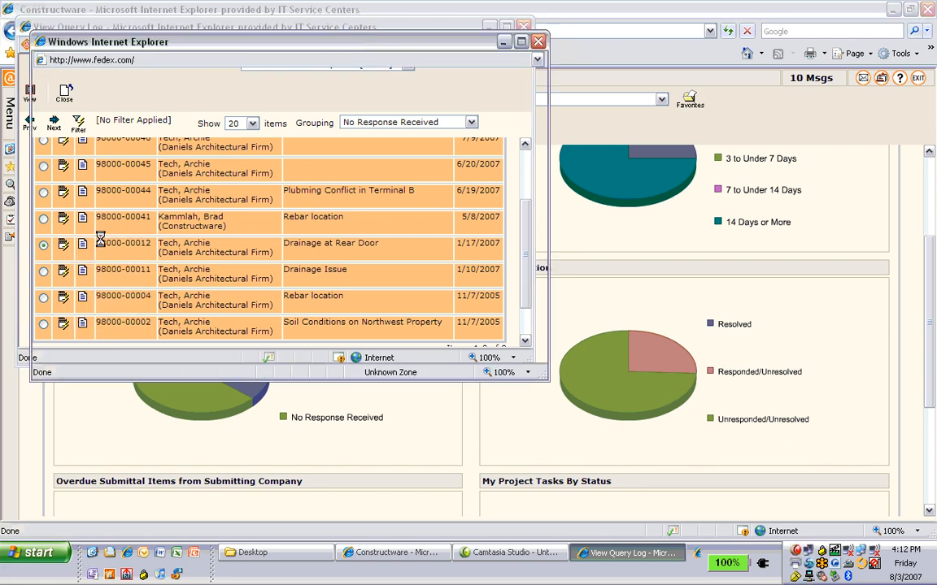
click(84, 245)
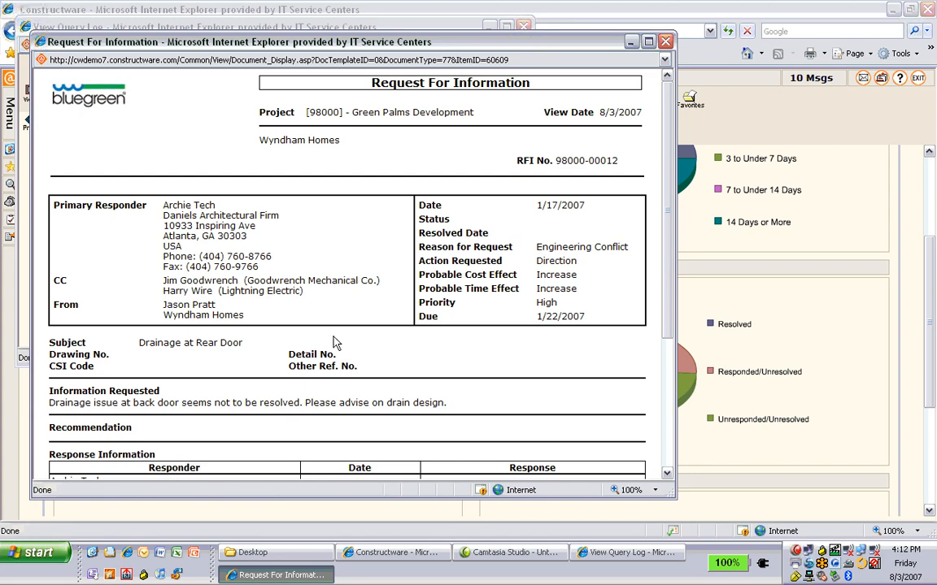
scroll(down, 3)
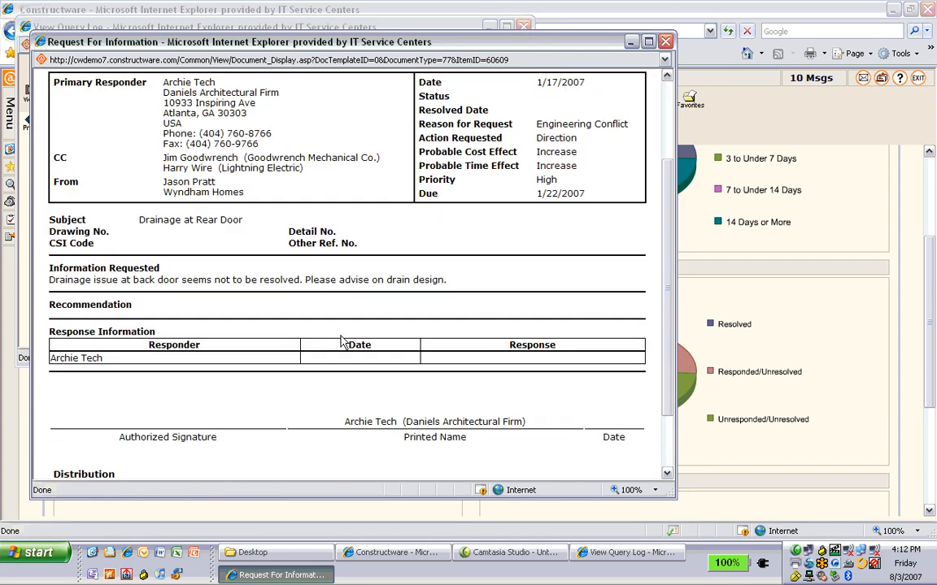
scroll(down, 3)
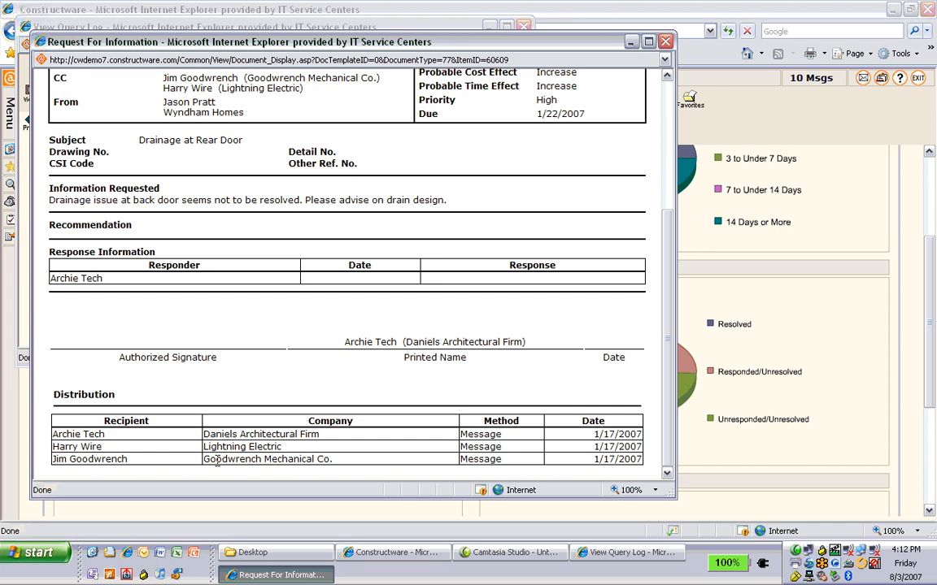
mouse_move(665, 43)
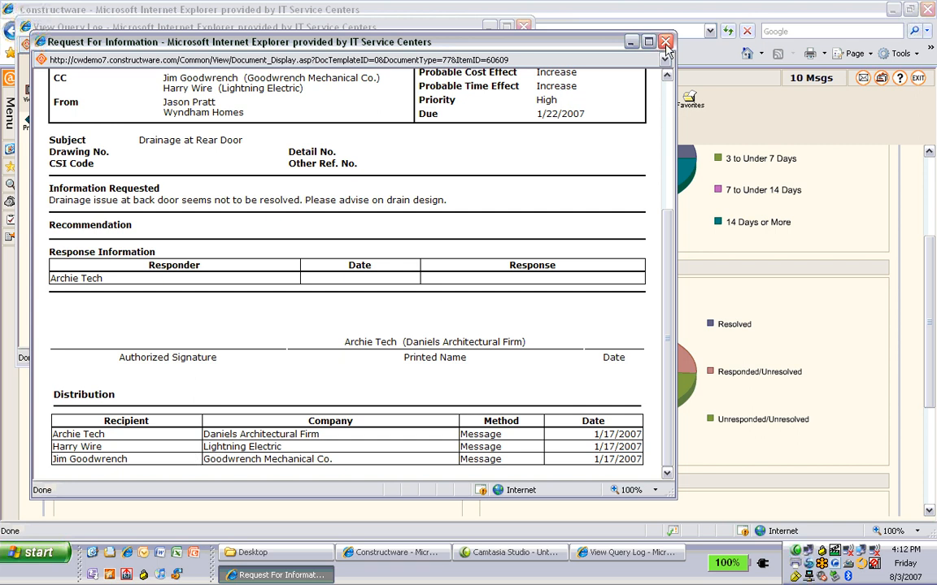
click(662, 42)
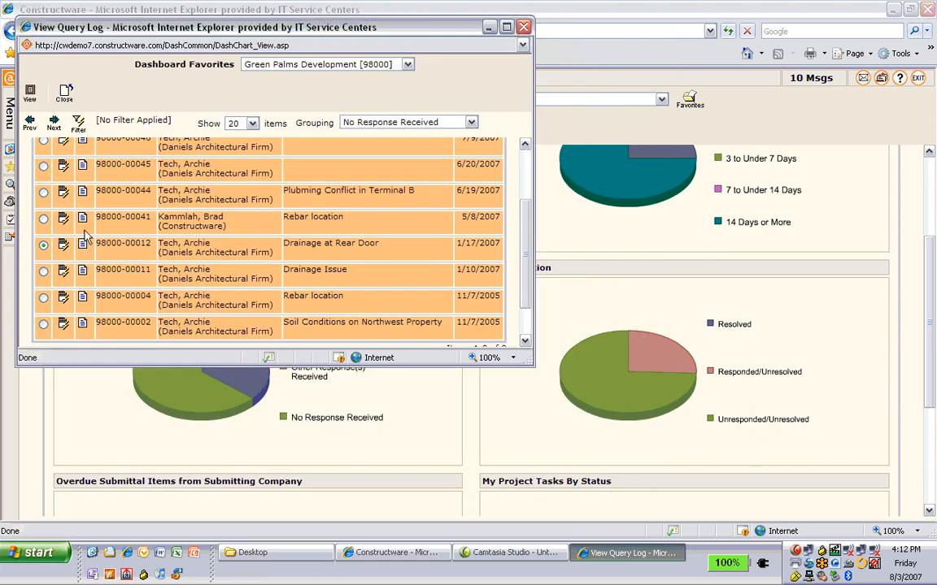
Step: Show the RFI's View/Send/Edit actions, then close the overdue RFI query log
click(63, 243)
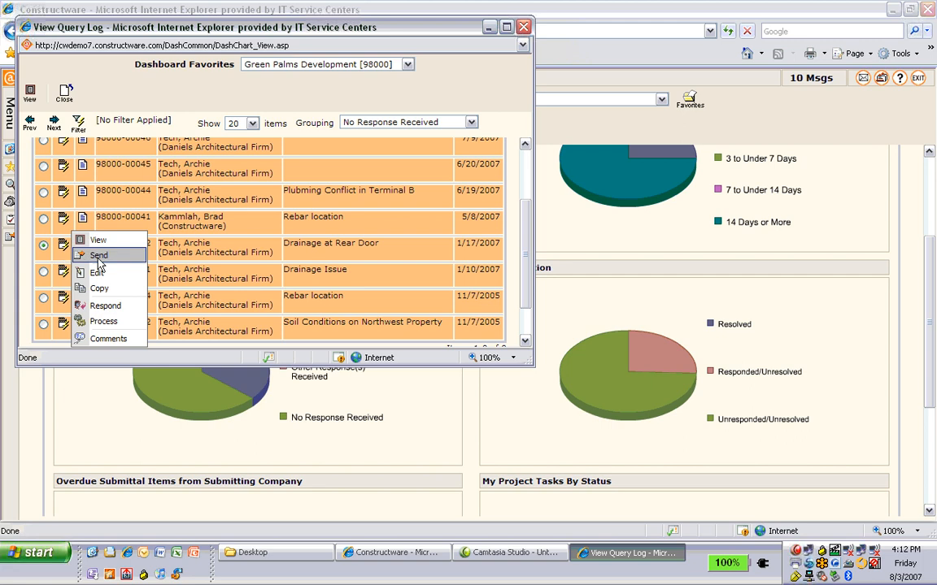
mouse_move(254, 189)
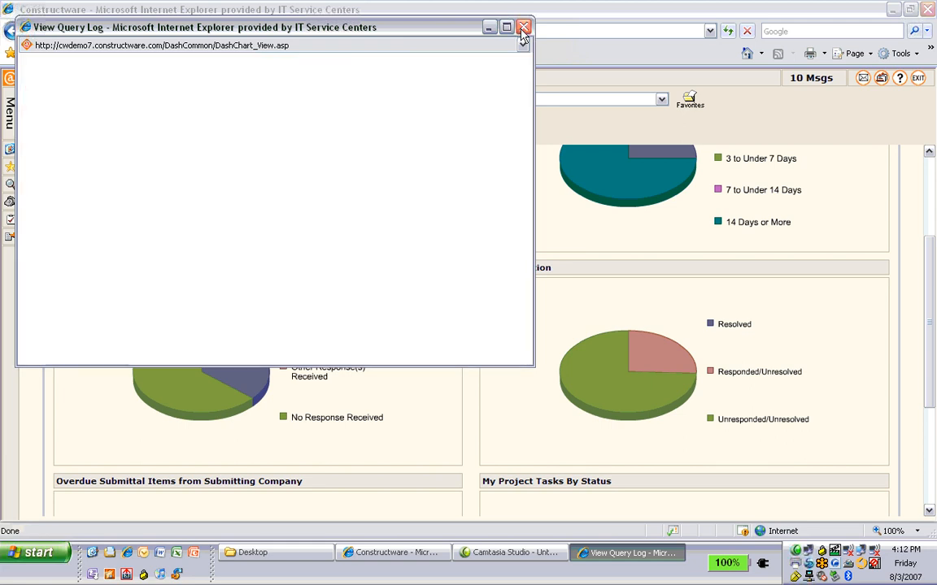
click(523, 27)
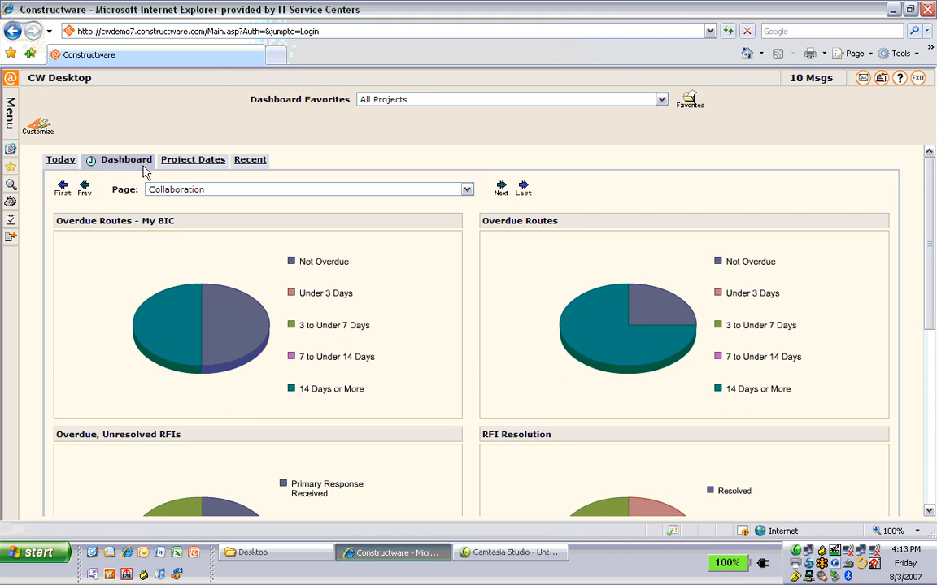
mouse_move(84, 171)
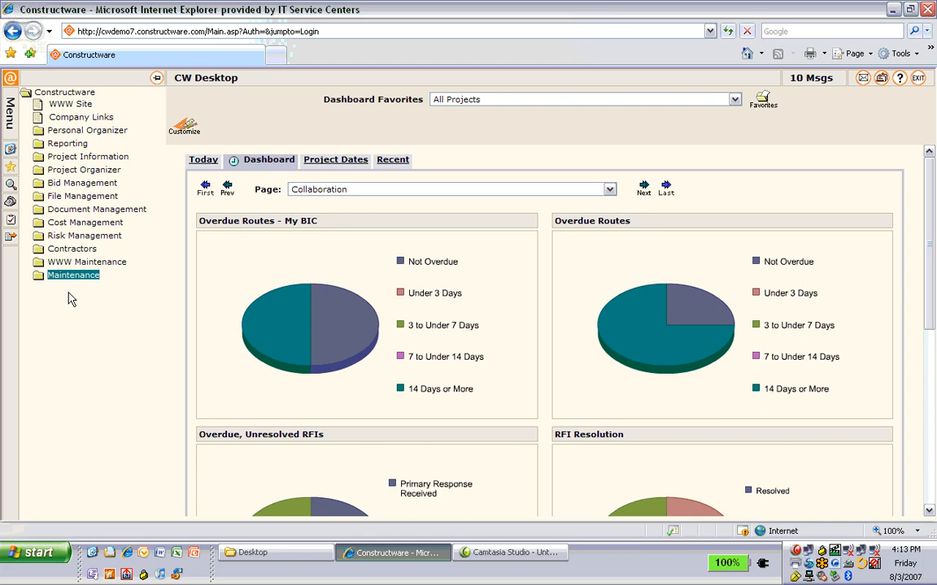
mouse_move(82, 299)
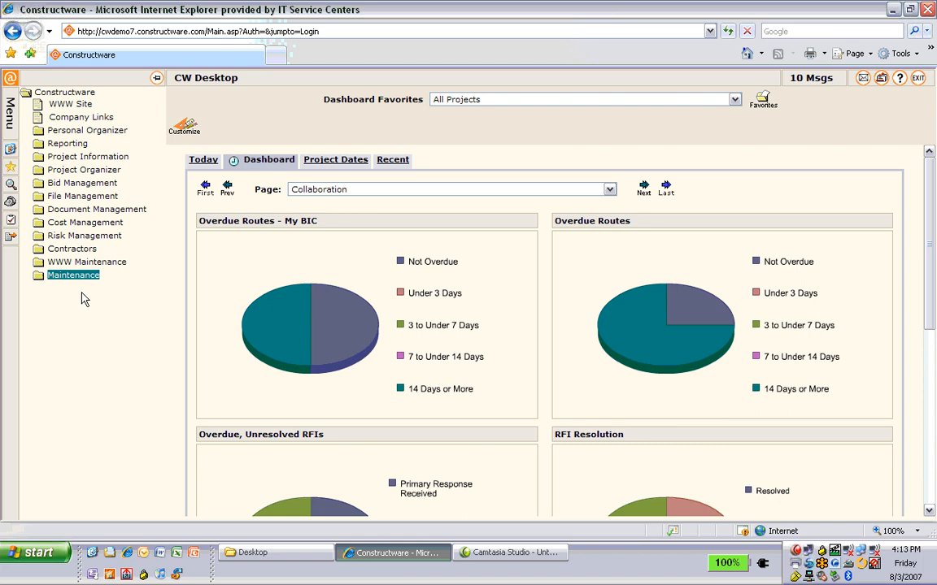
mouse_move(47, 244)
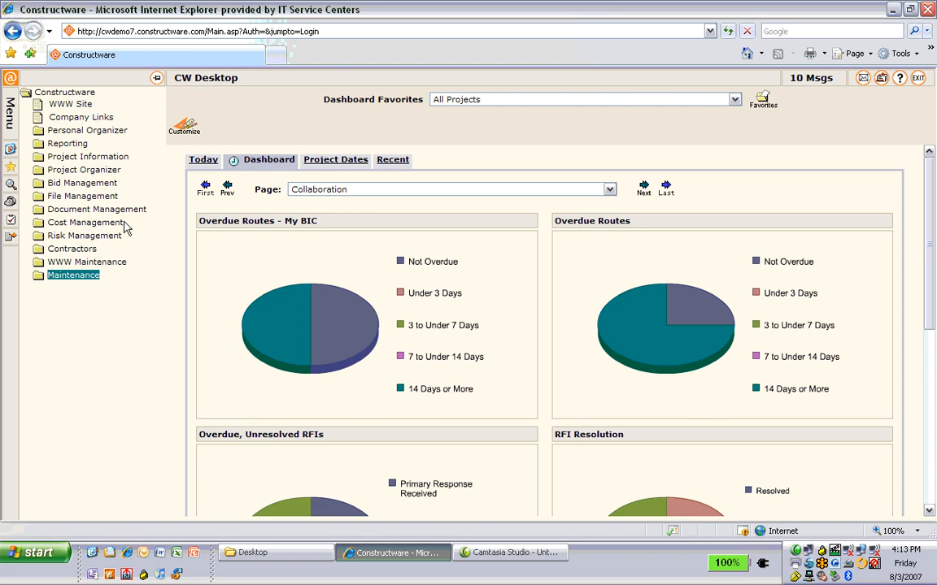
mouse_move(55, 230)
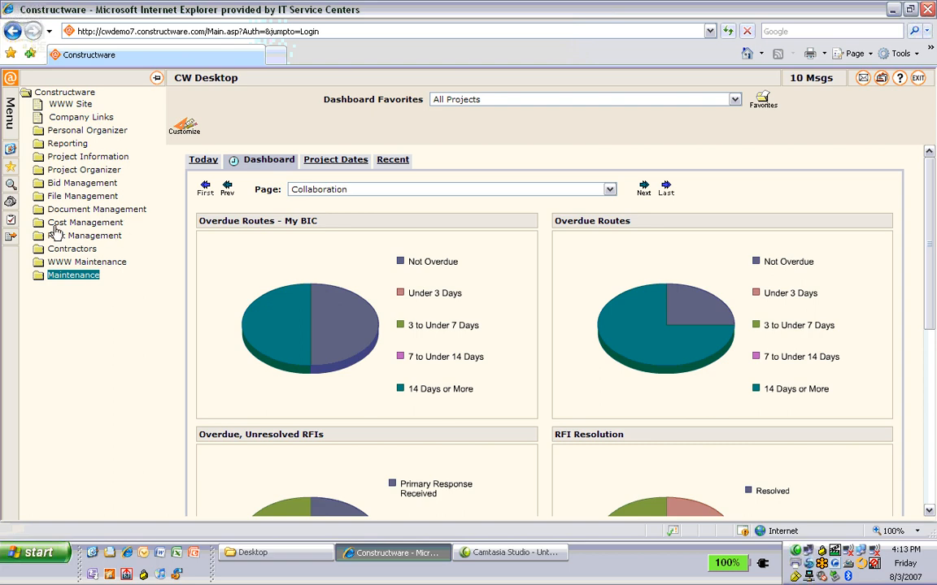
mouse_move(96, 195)
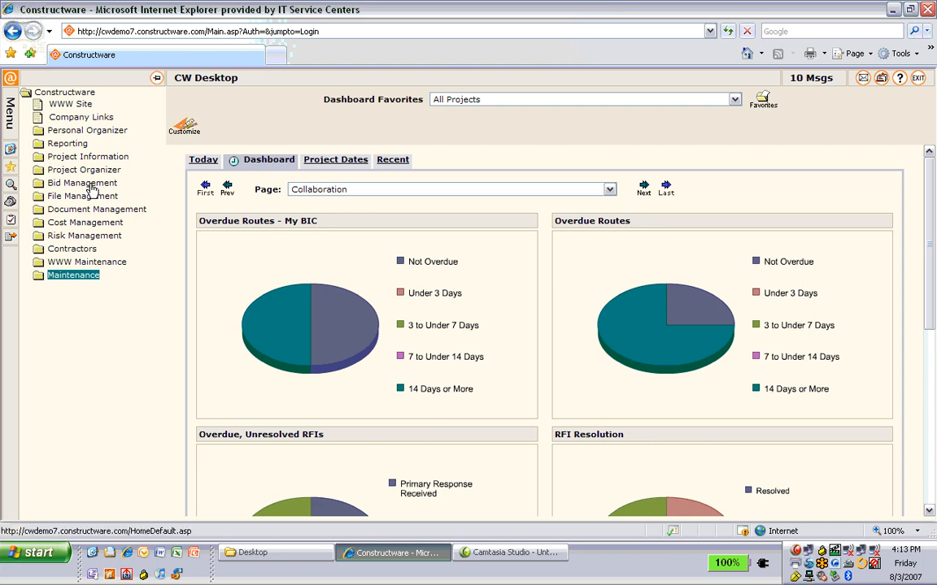
Step: Select Bid Management in the module menu
click(81, 182)
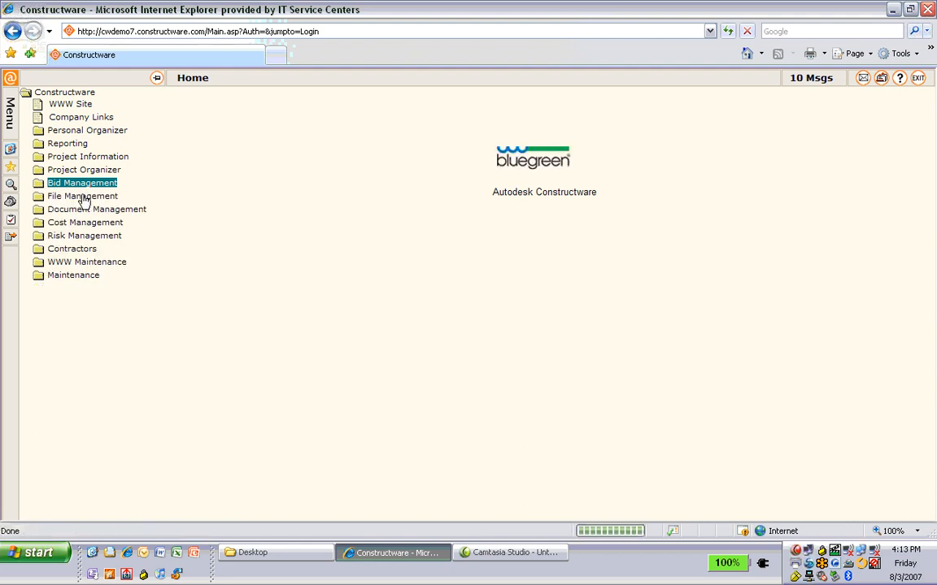
Step: Show the Release Drawings > Construction Set files, then expand Document Management in the menu
click(82, 196)
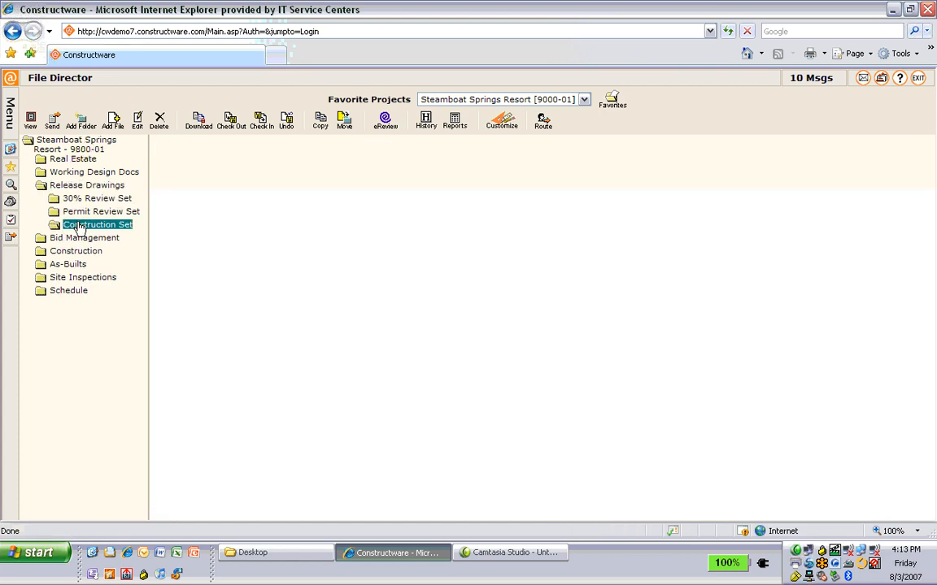
click(91, 223)
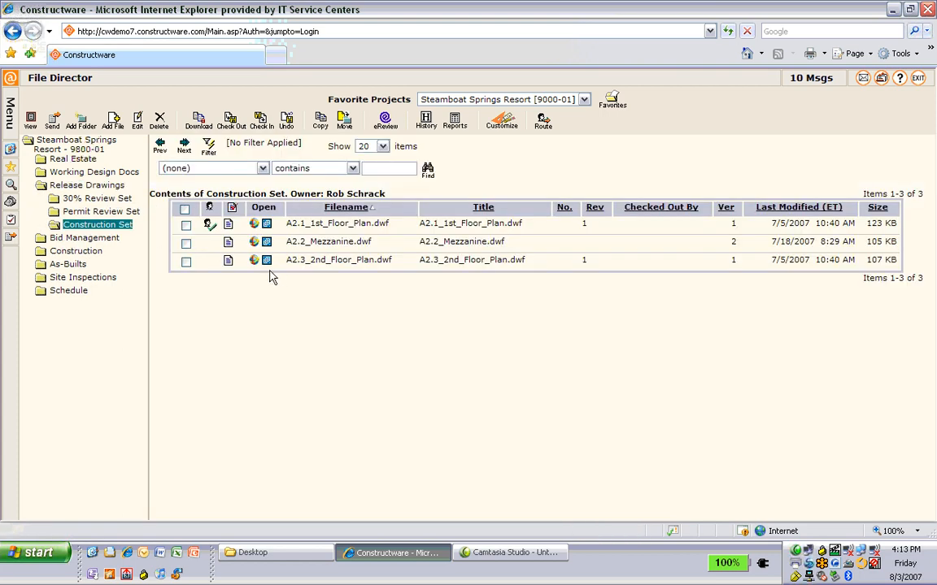
mouse_move(321, 236)
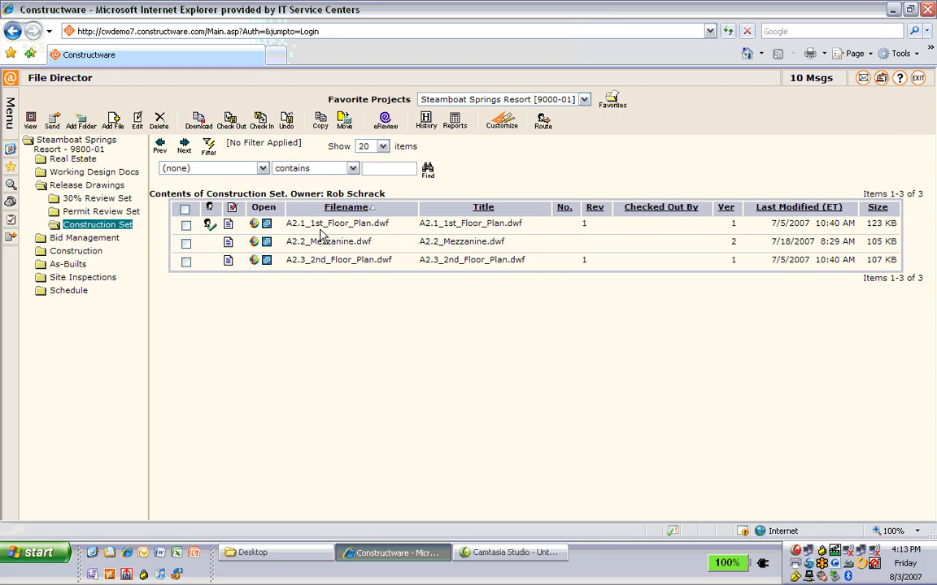
mouse_move(319, 237)
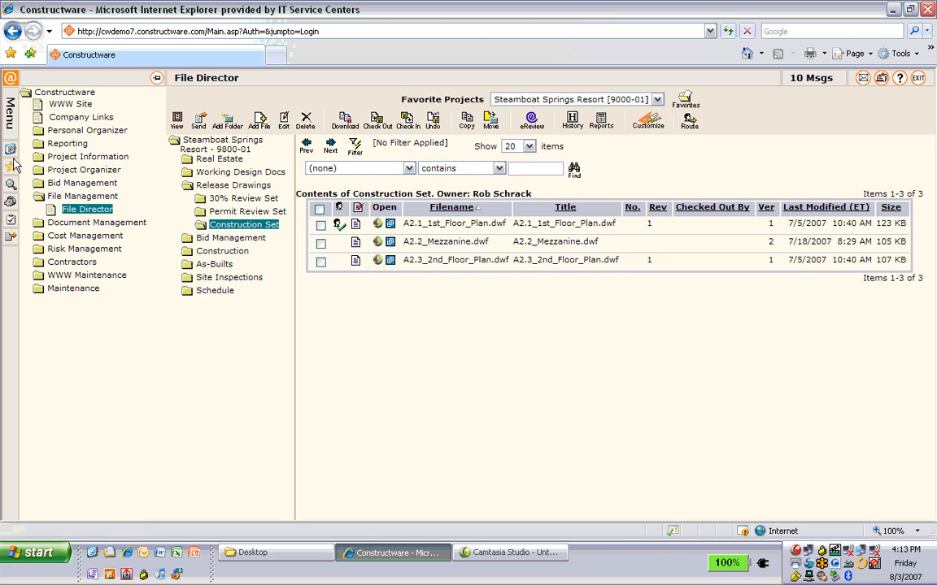
click(97, 209)
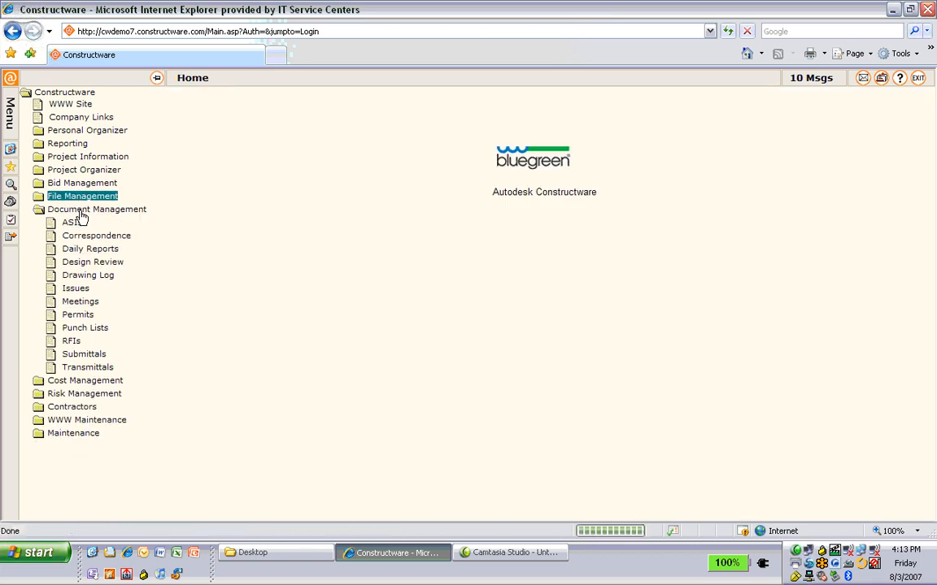
mouse_move(94, 355)
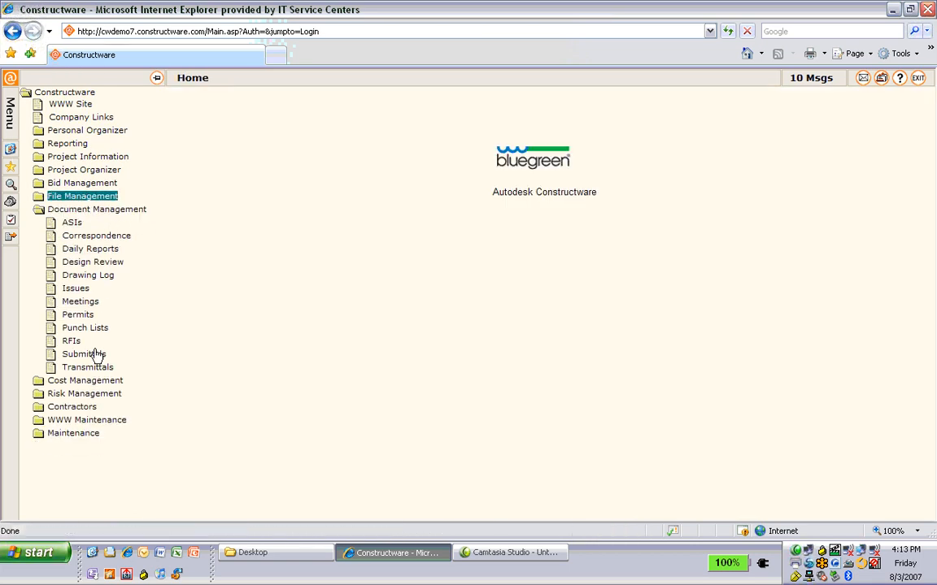
mouse_move(82, 366)
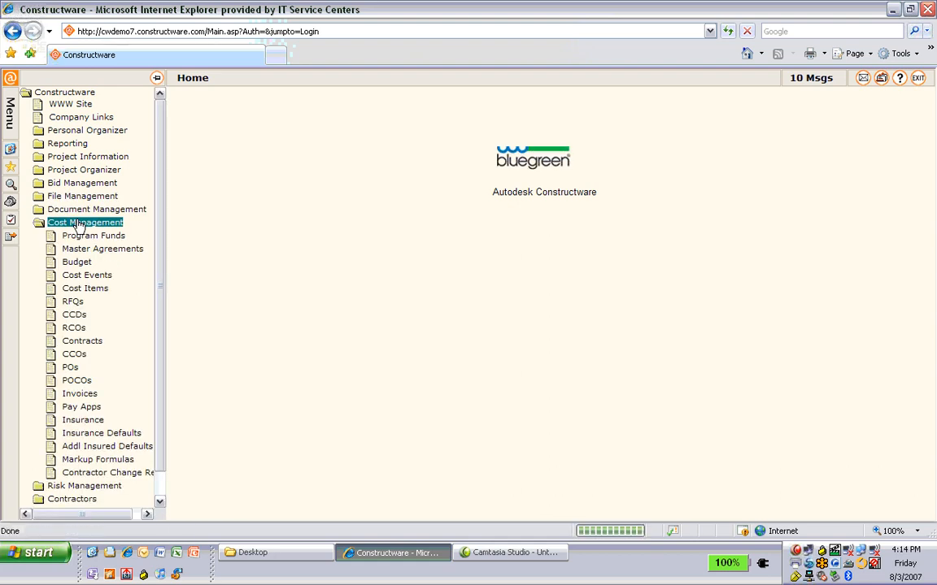
mouse_move(76, 262)
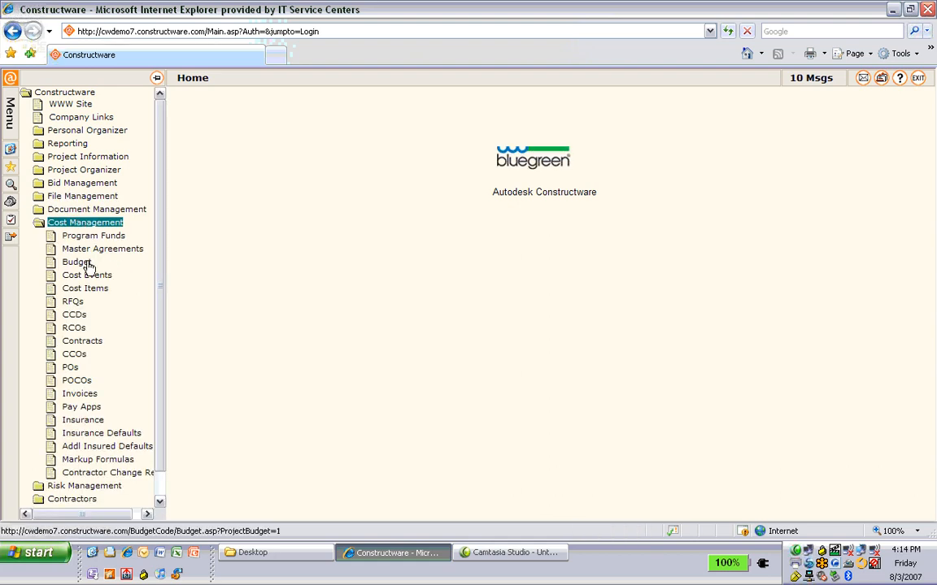
Step: View the Steamboat Springs Resort Budget codes, then collapse Cost Management to return Home
click(76, 261)
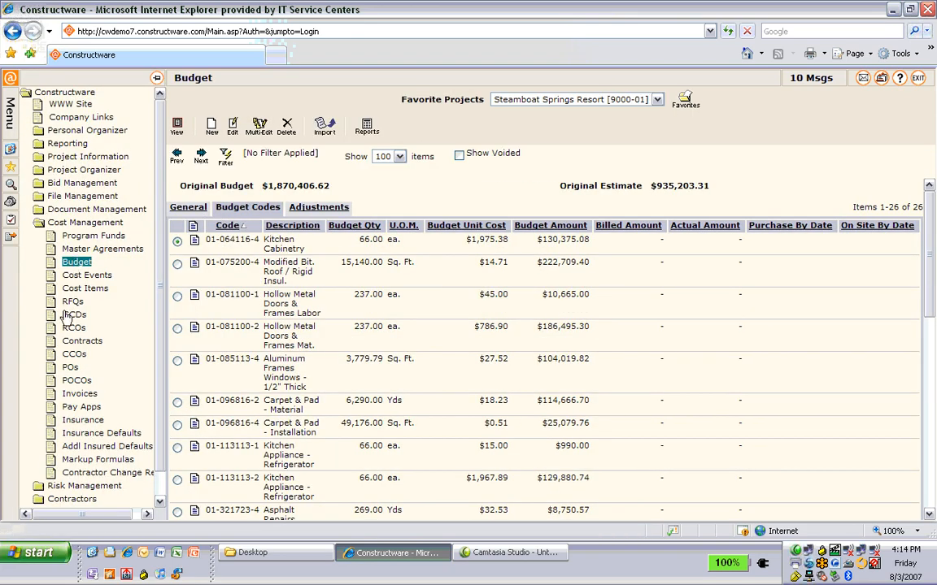
mouse_move(96, 346)
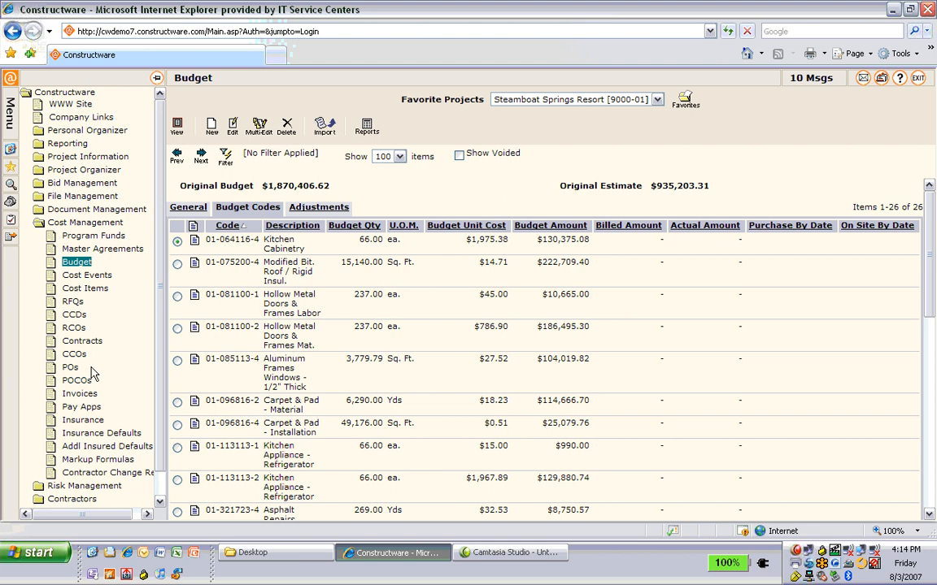
mouse_move(79, 377)
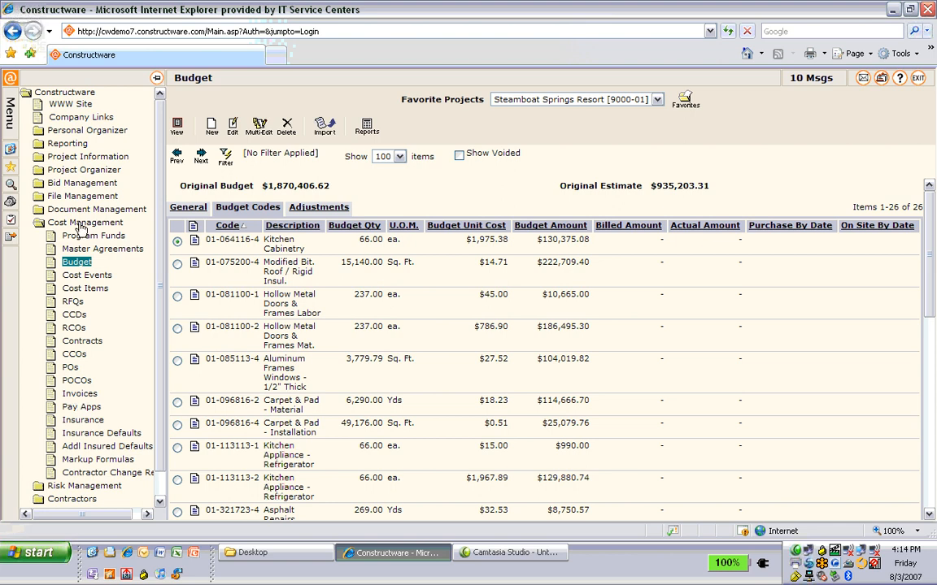
click(84, 222)
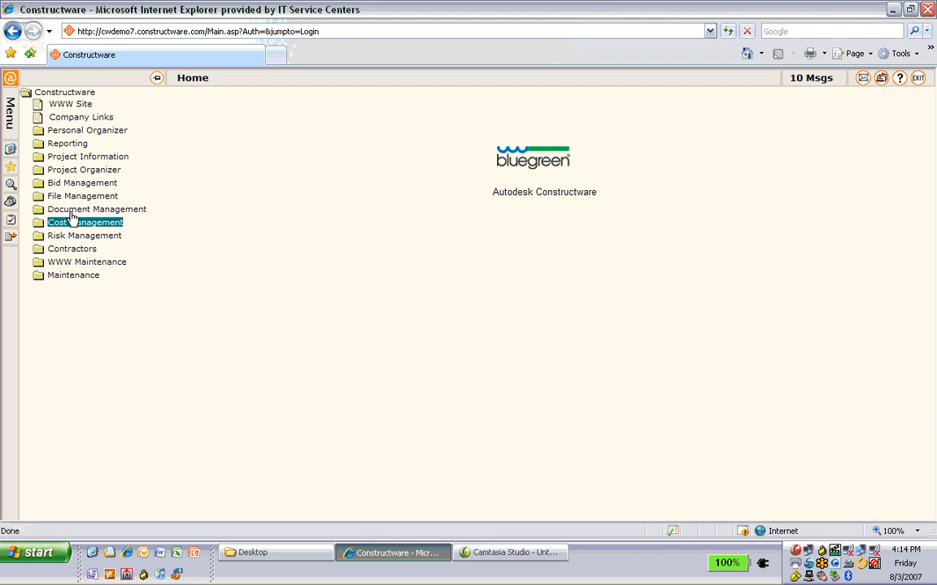
mouse_move(75, 226)
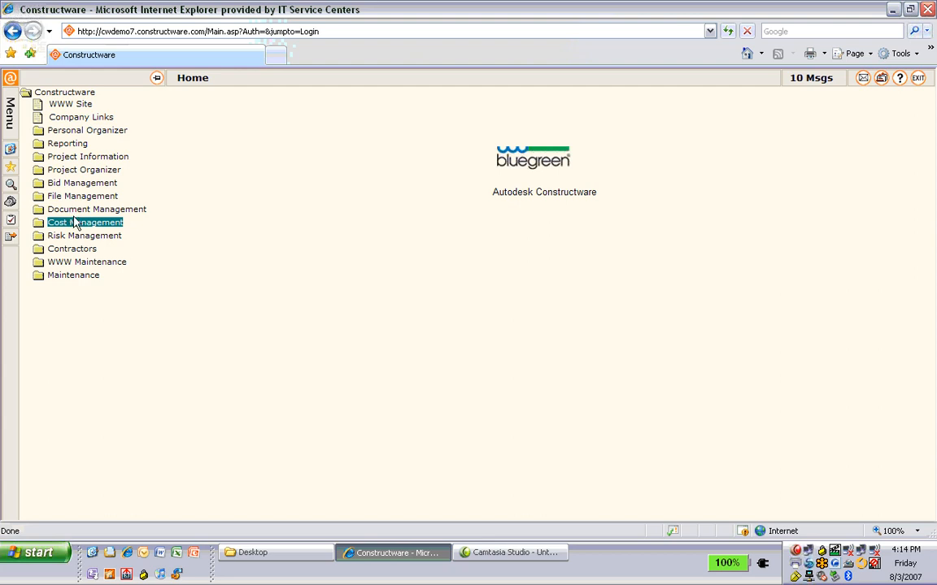